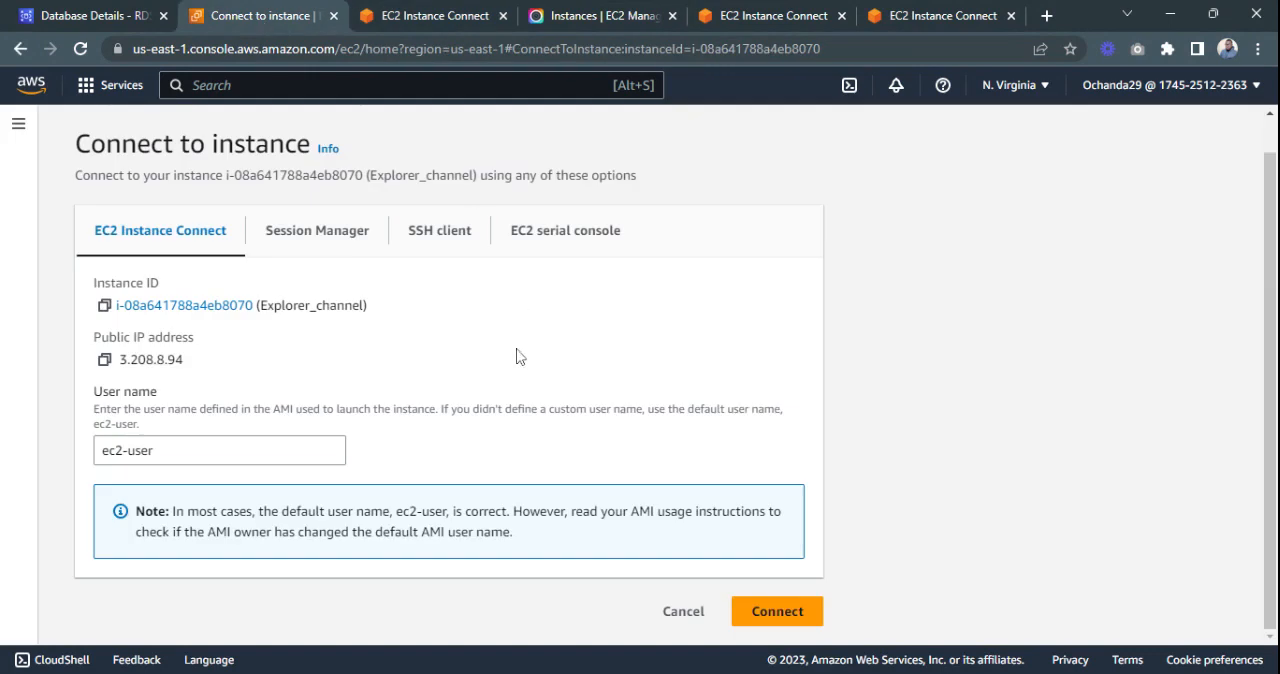
Open Explorer_channel from the EC2 instances list and start an EC2 Instance Connect terminal.
{"action": "scroll", "scroll_direction": "down", "scroll_amount": 3}
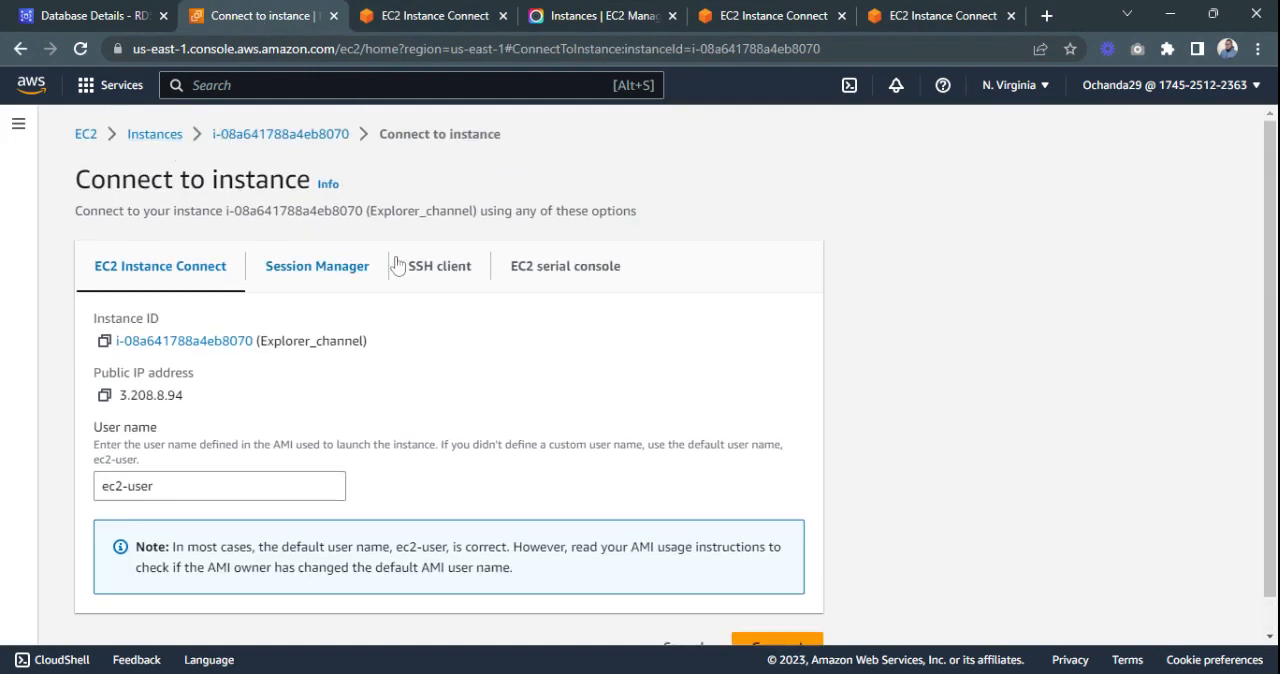
{"action": "mouse_move", "coordinate": [470, 319]}
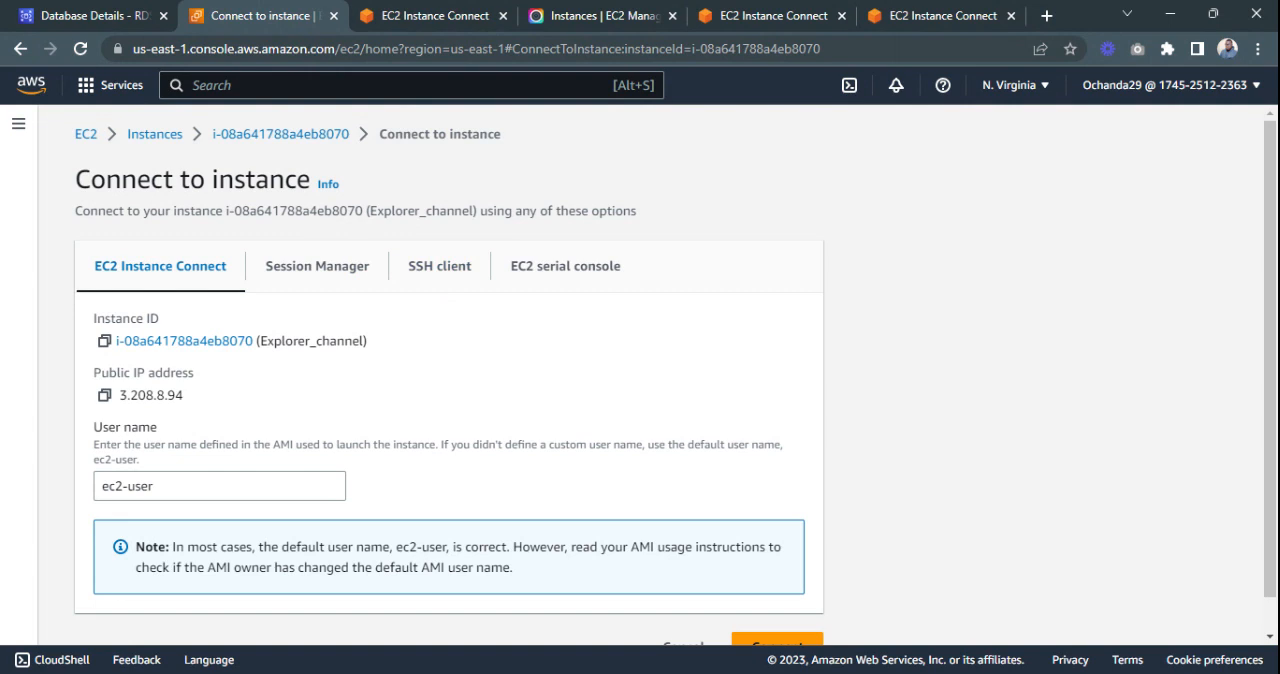
{"action": "mouse_move", "coordinate": [476, 338]}
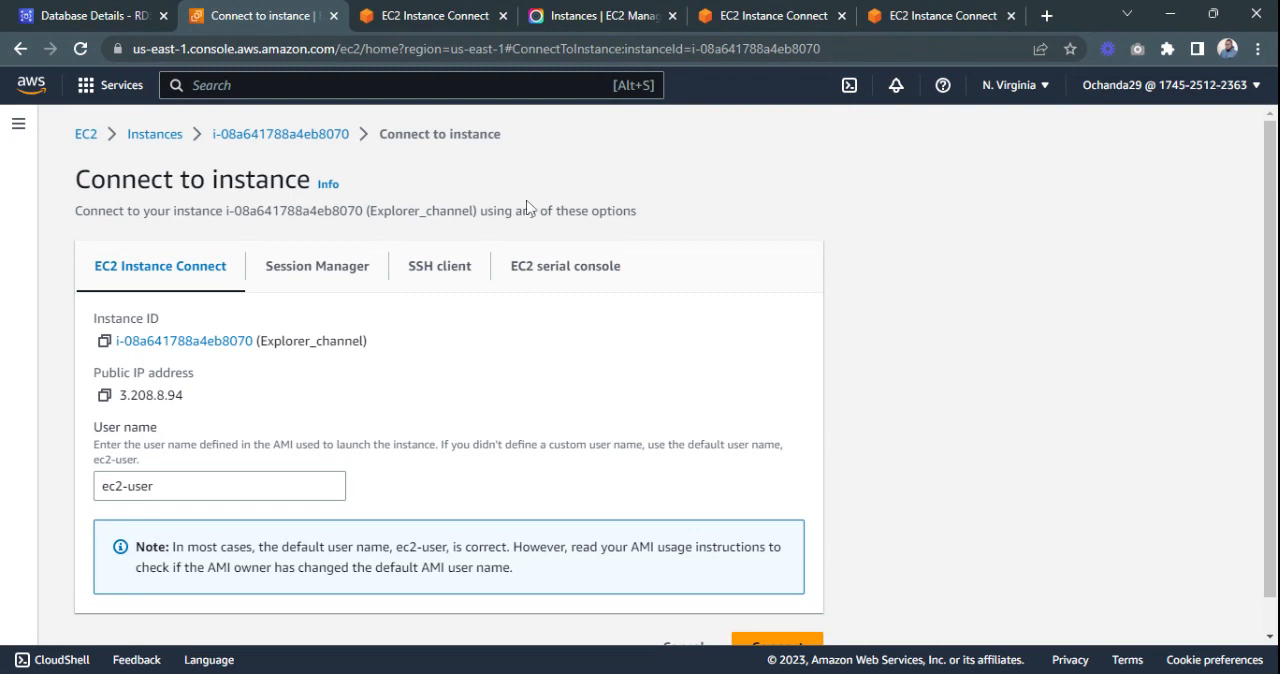
{"action": "left_click", "coordinate": [154, 133]}
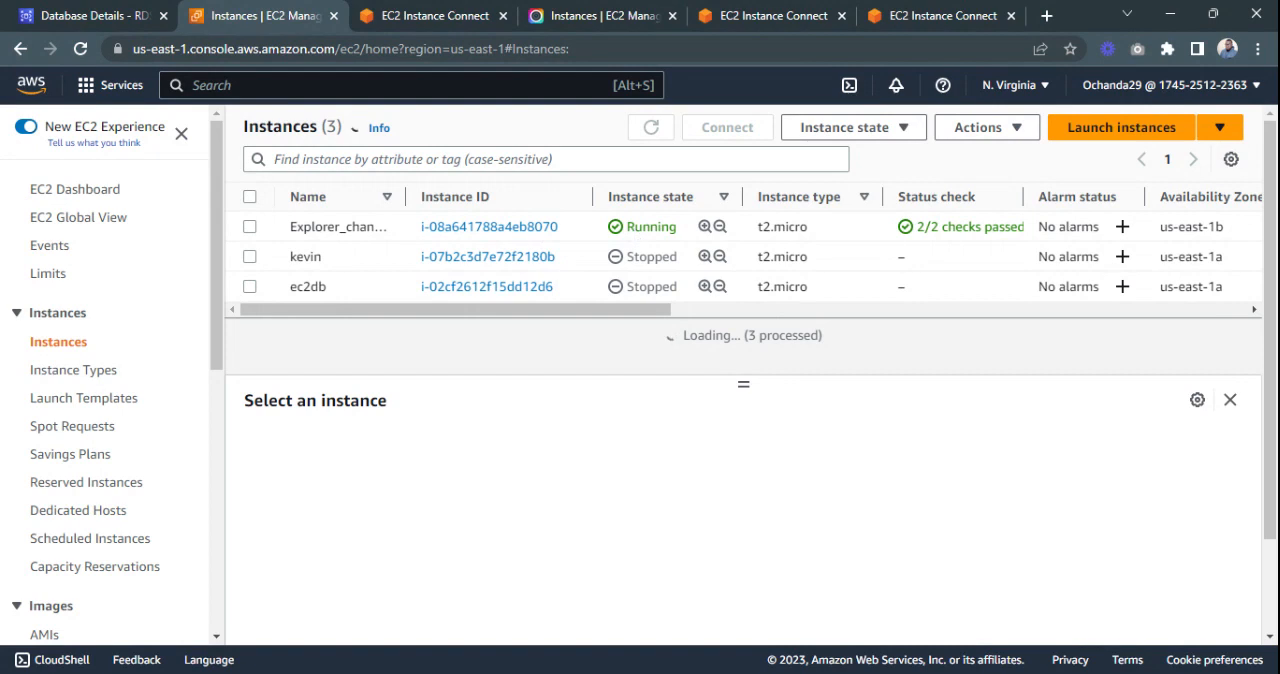
{"action": "left_click", "coordinate": [651, 127]}
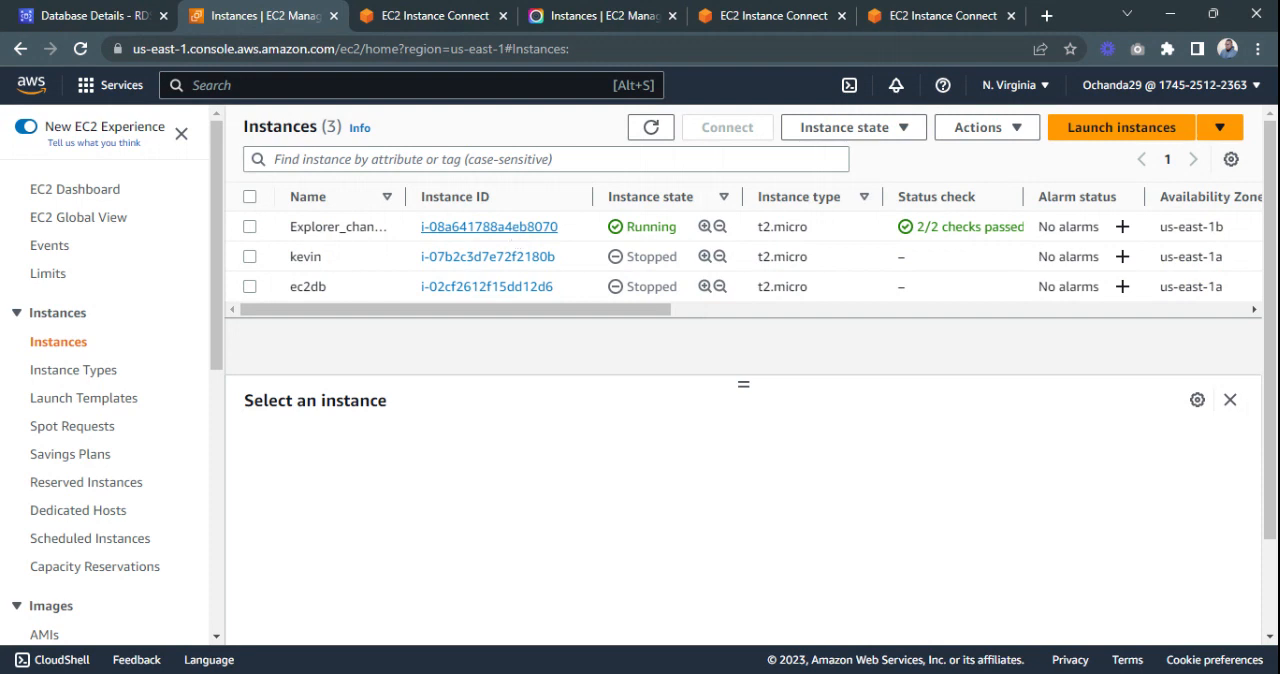
{"action": "left_click", "coordinate": [489, 226]}
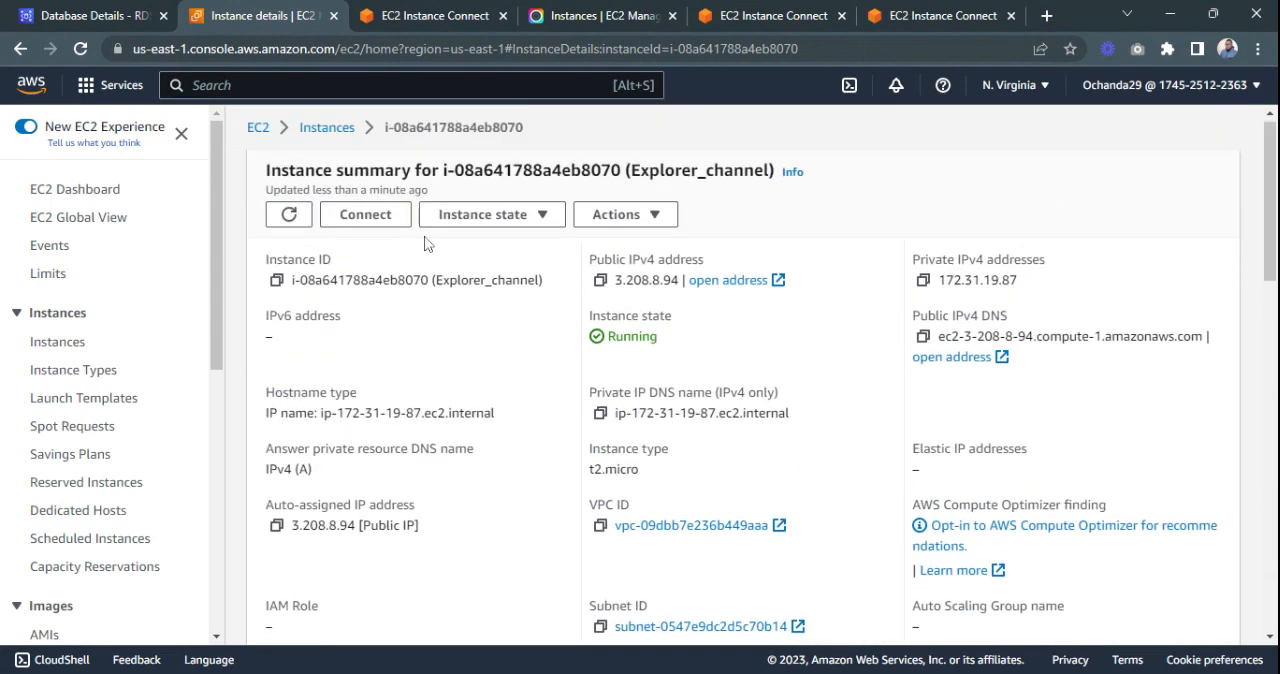
{"action": "left_click", "coordinate": [365, 214]}
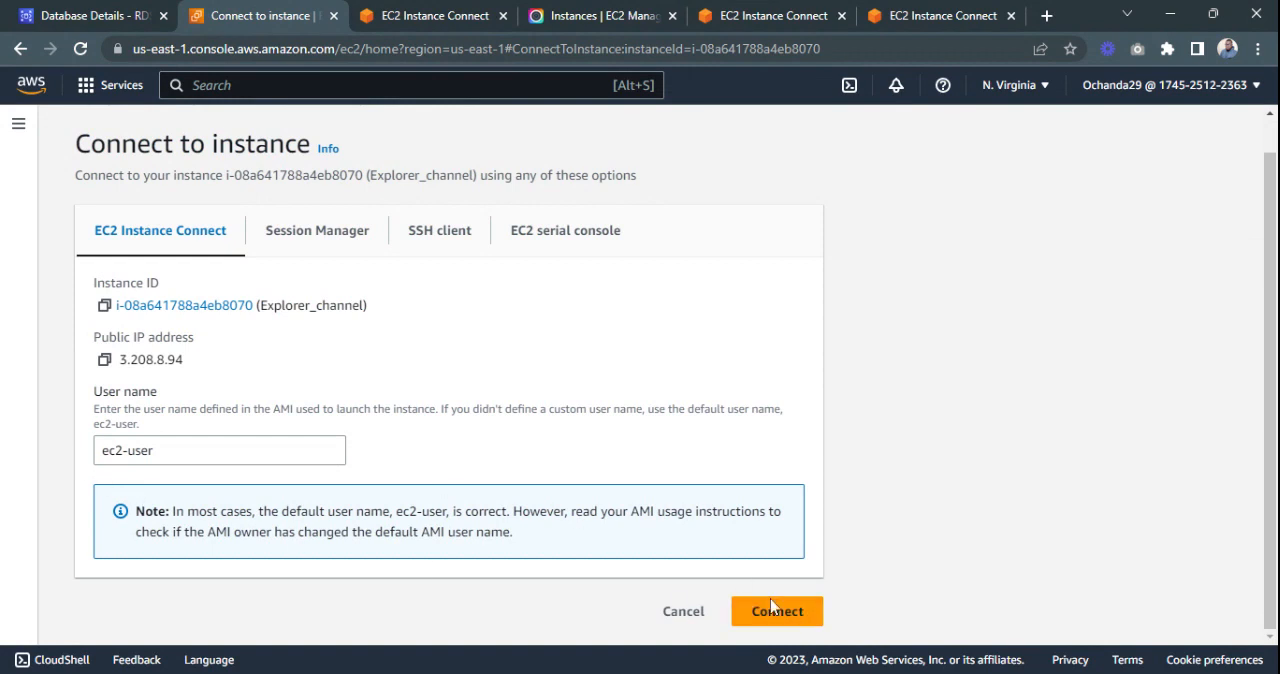
{"action": "left_click", "coordinate": [777, 611]}
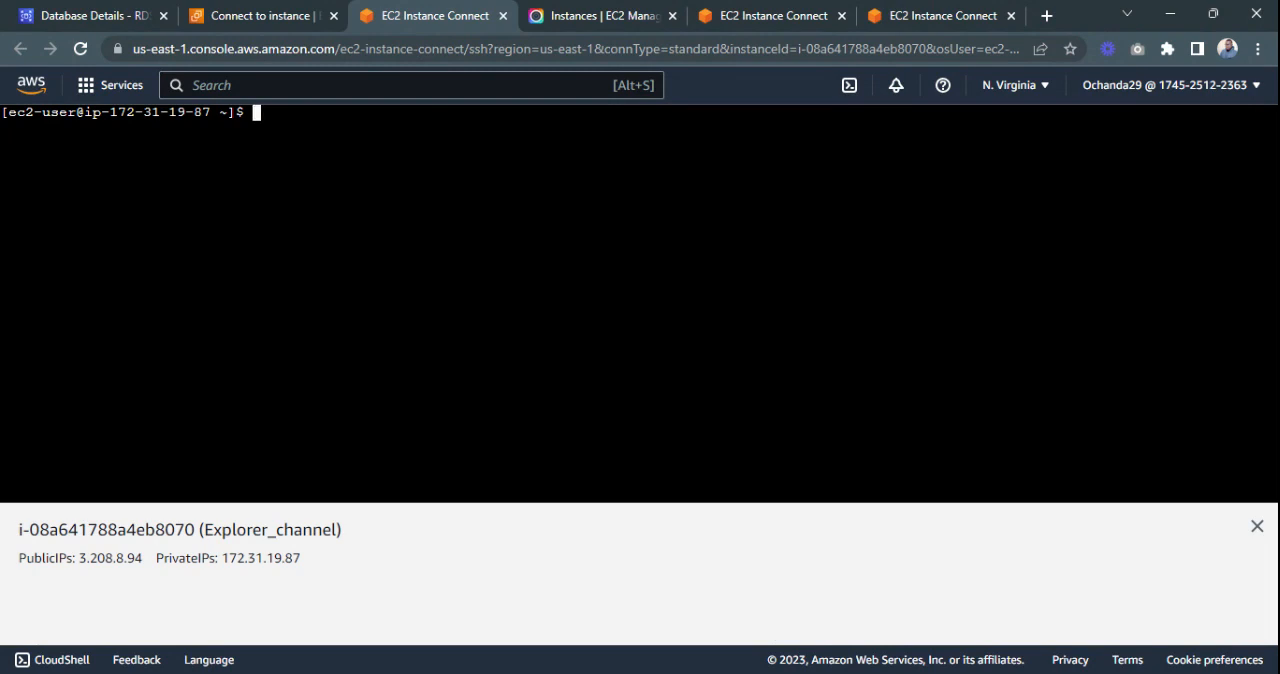
Log into the instance's MySQL server as root with mysql -uroot -p and the password.
{"action": "type", "text": "mysql"}
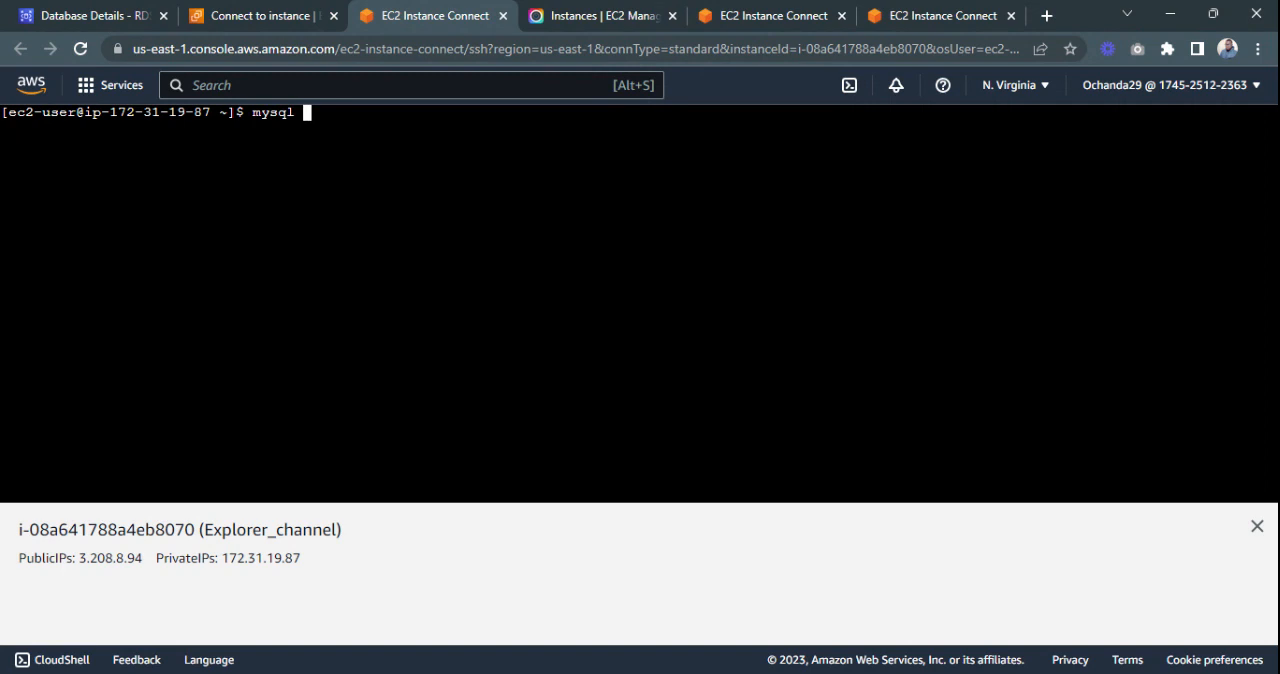
{"action": "type", "text": "-r"}
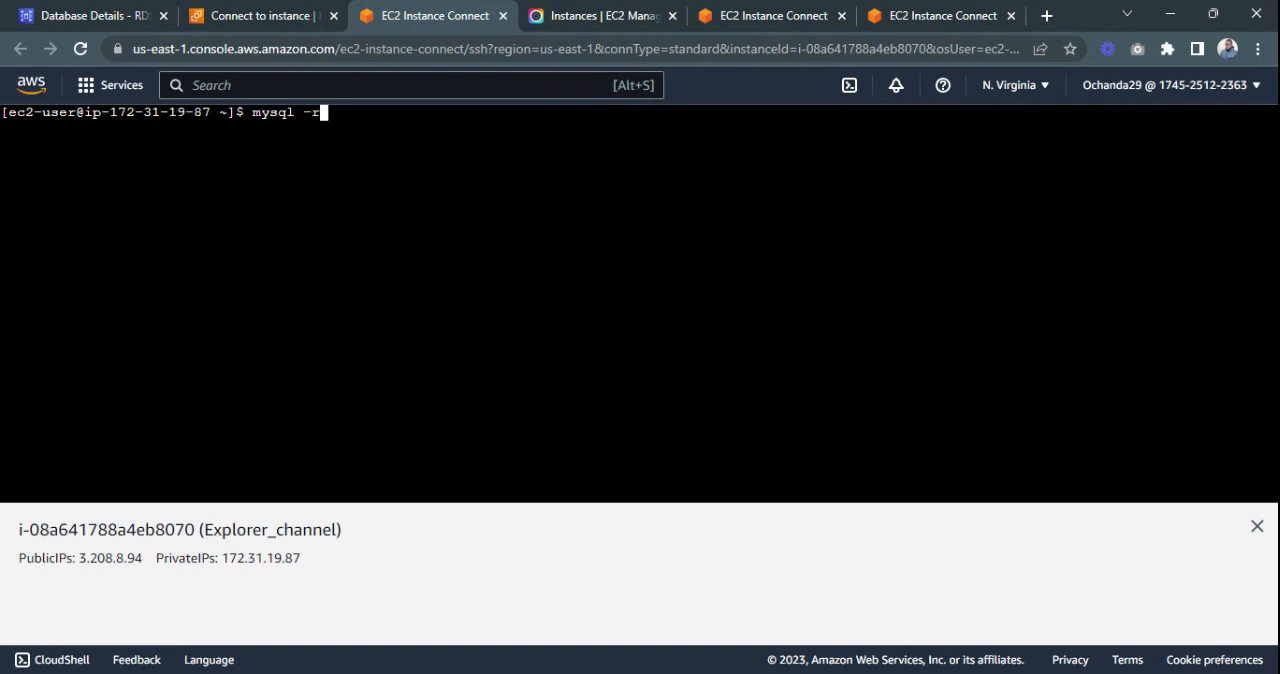
{"action": "type", "text": "oot"}
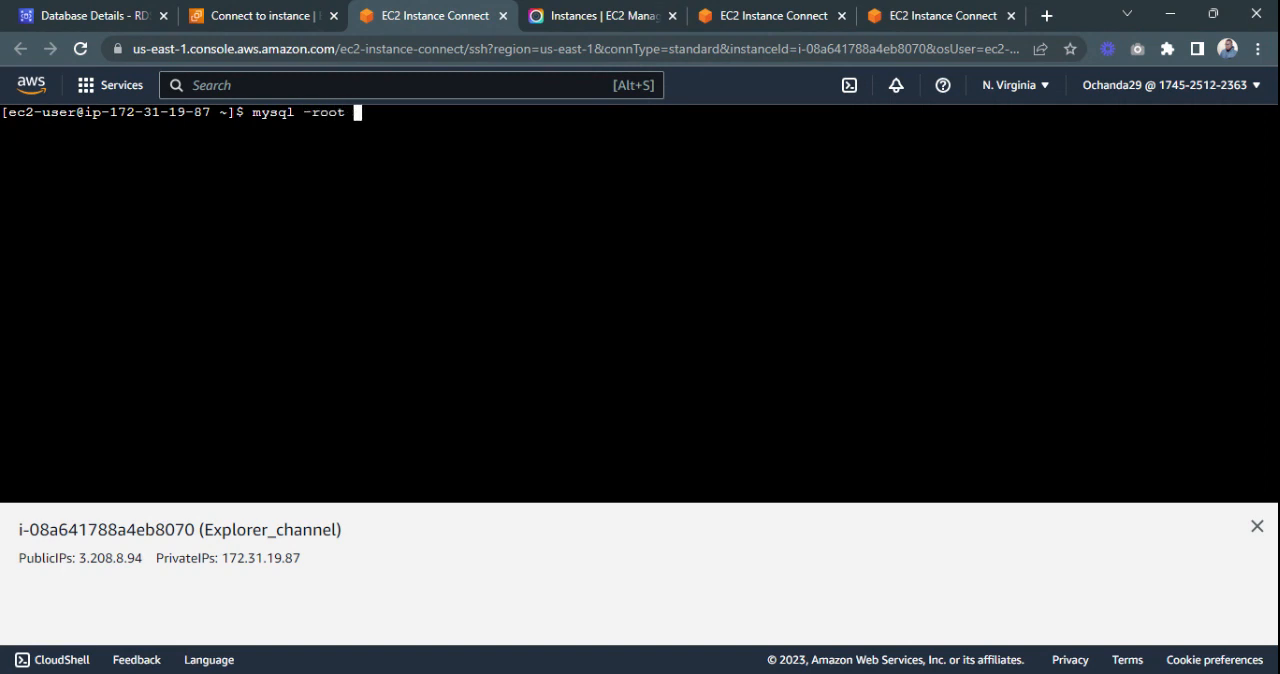
{"action": "type", "text": "-p"}
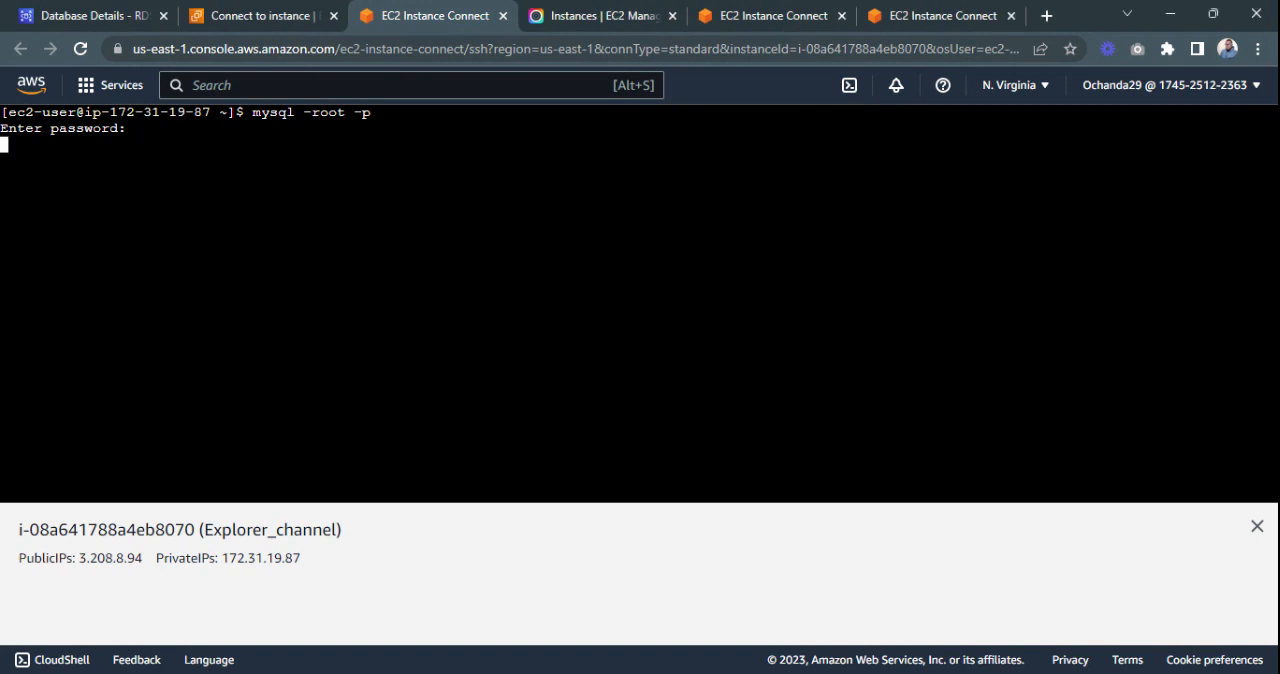
{"action": "key", "text": "Enter"}
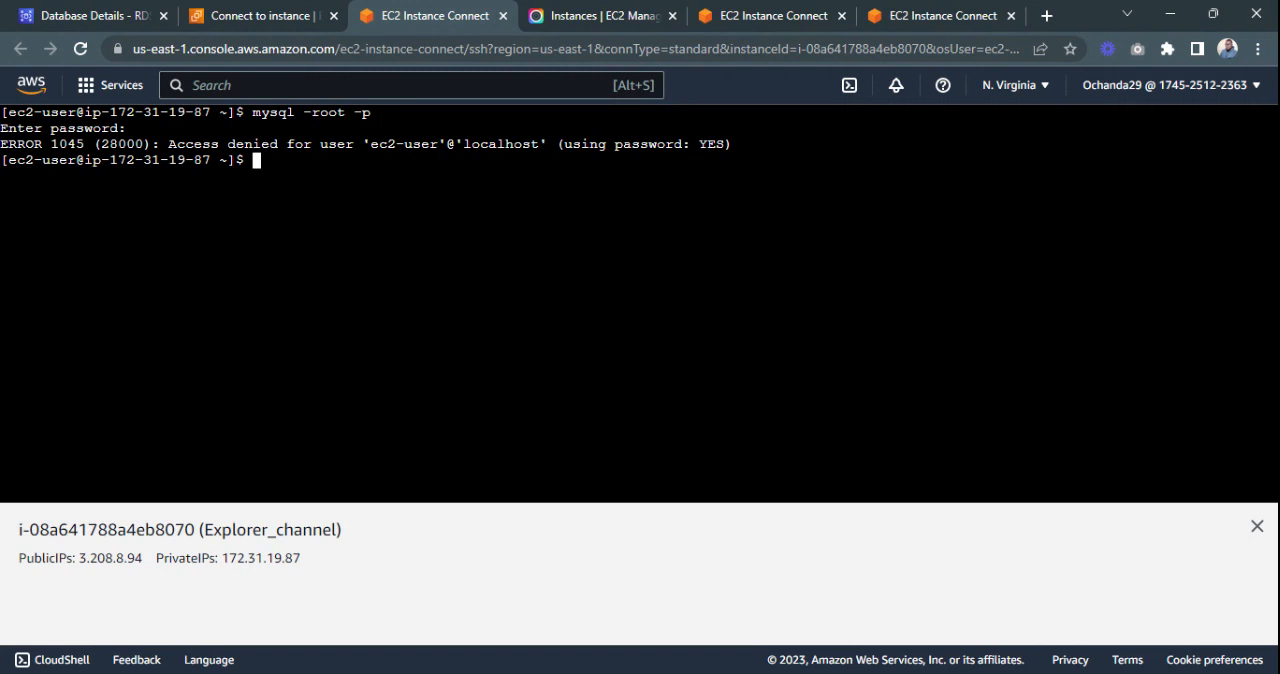
{"action": "type", "text": "mysql -root -p"}
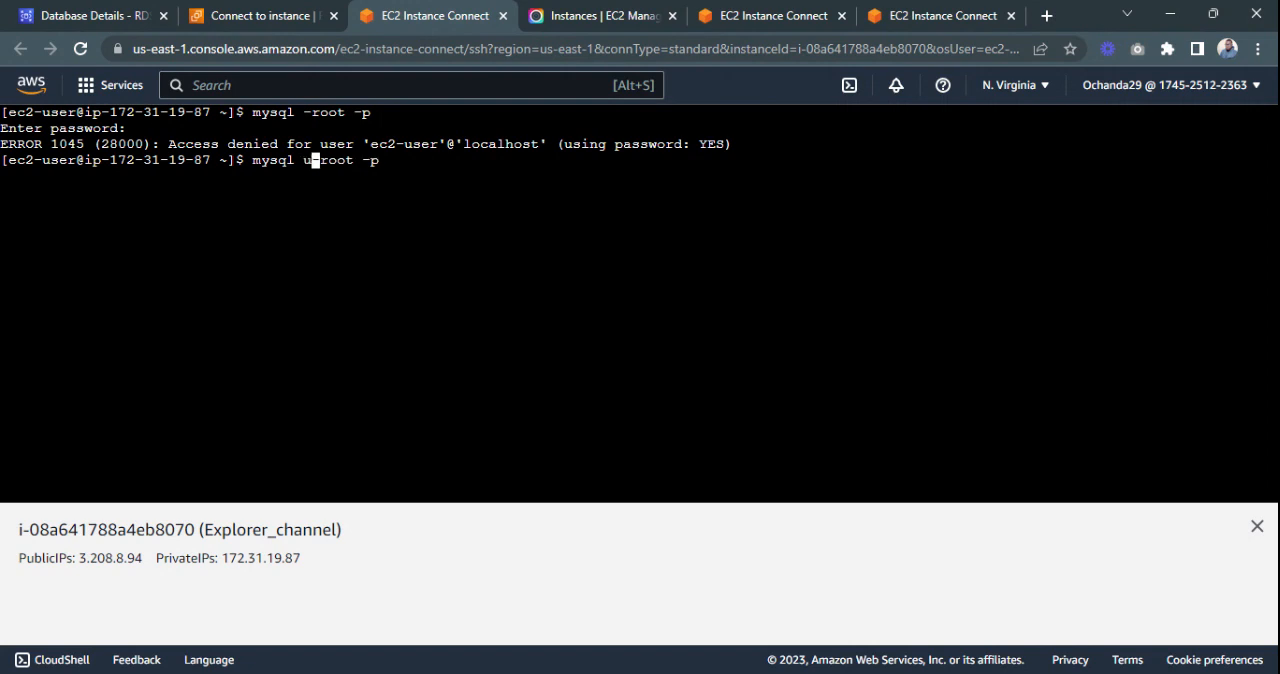
{"action": "key", "text": "Backspace"}
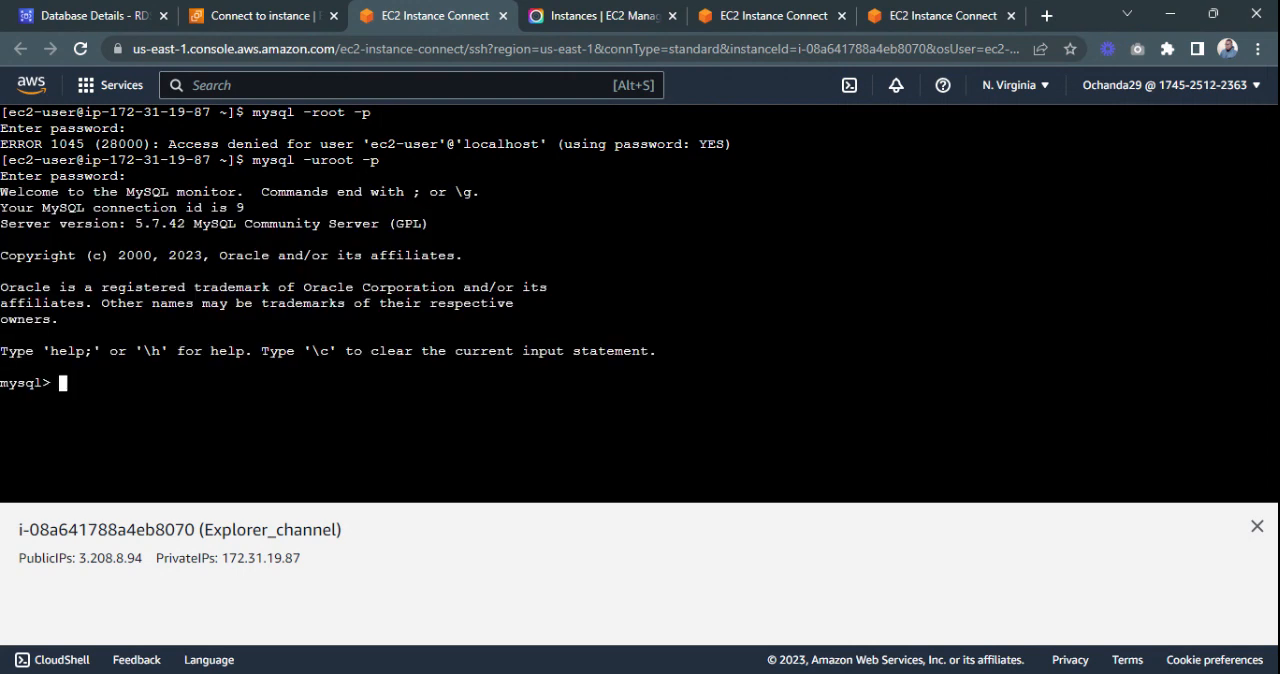
Run SHOW DATABASES; to find ec2db among five databases, then quit MySQL.
{"action": "type", "text": "show"}
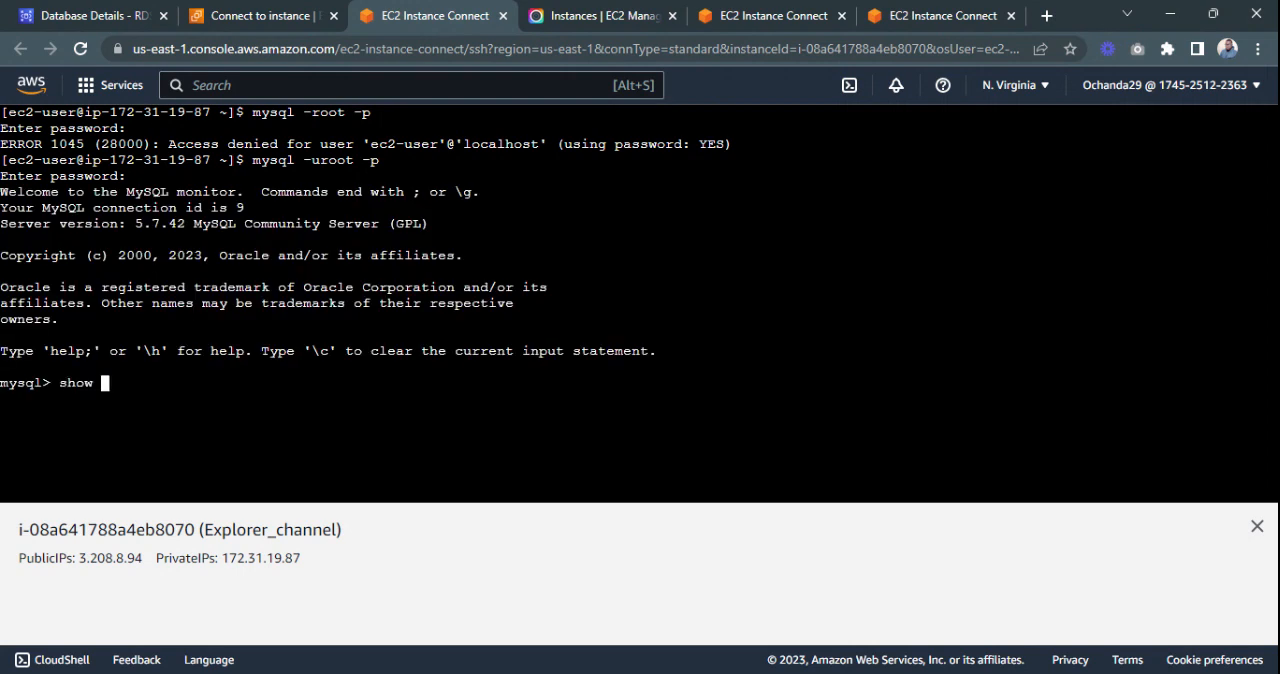
{"action": "type", "text": "DATAB"}
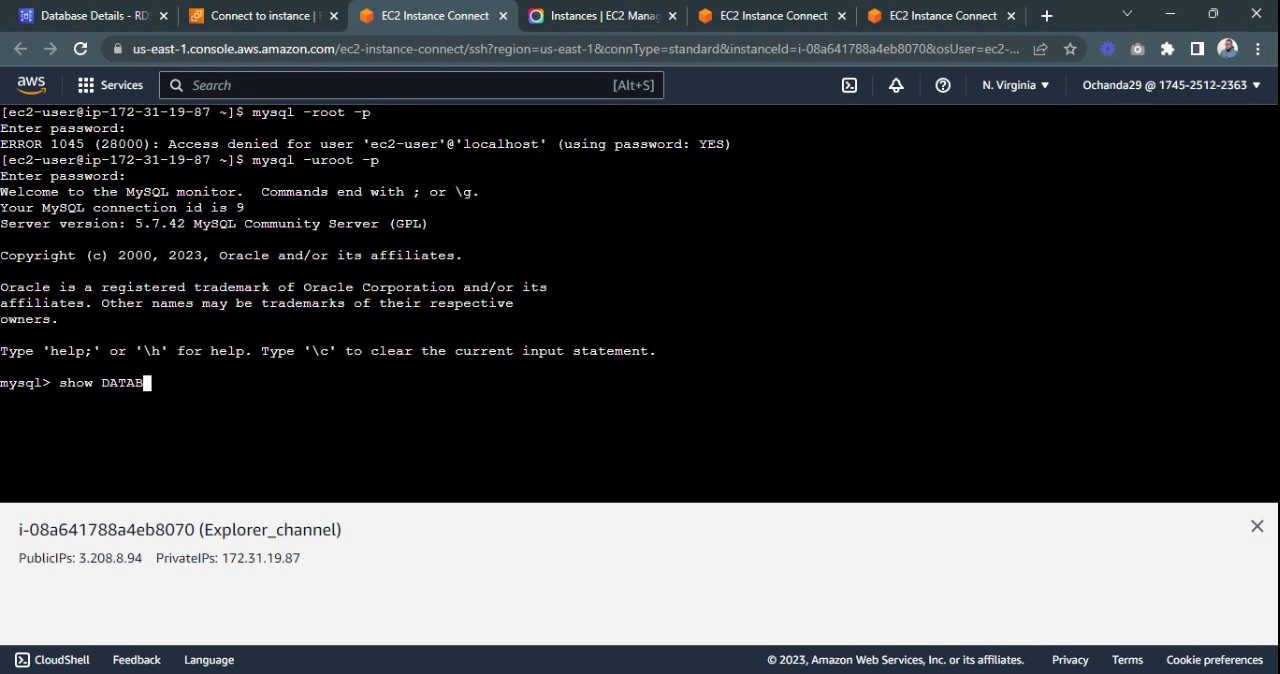
{"action": "type", "text": "ASES"}
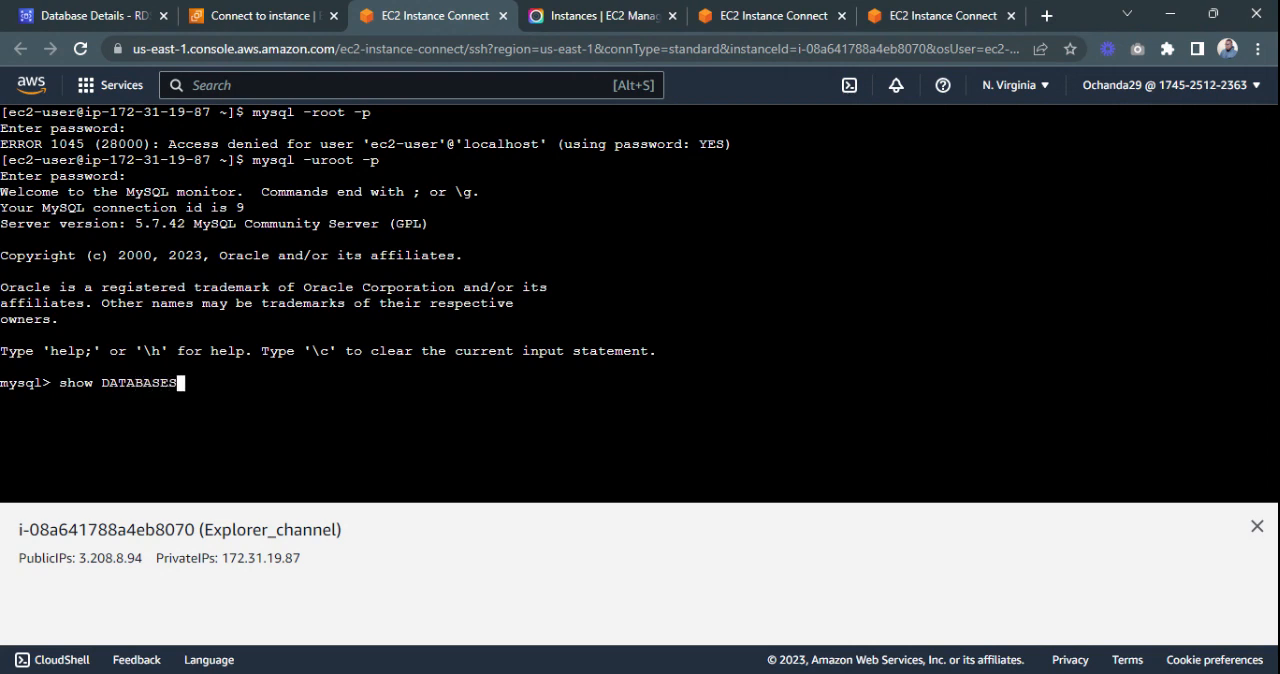
{"action": "type", "text": ";"}
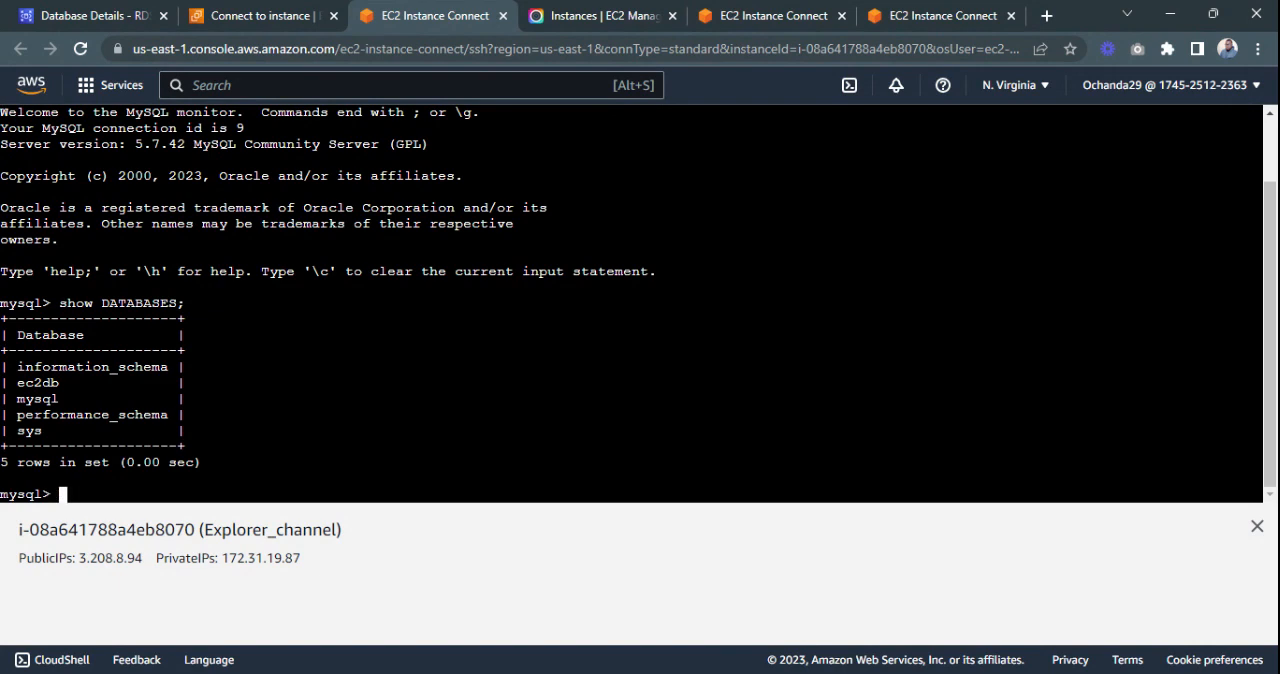
{"action": "type", "text": "qui"}
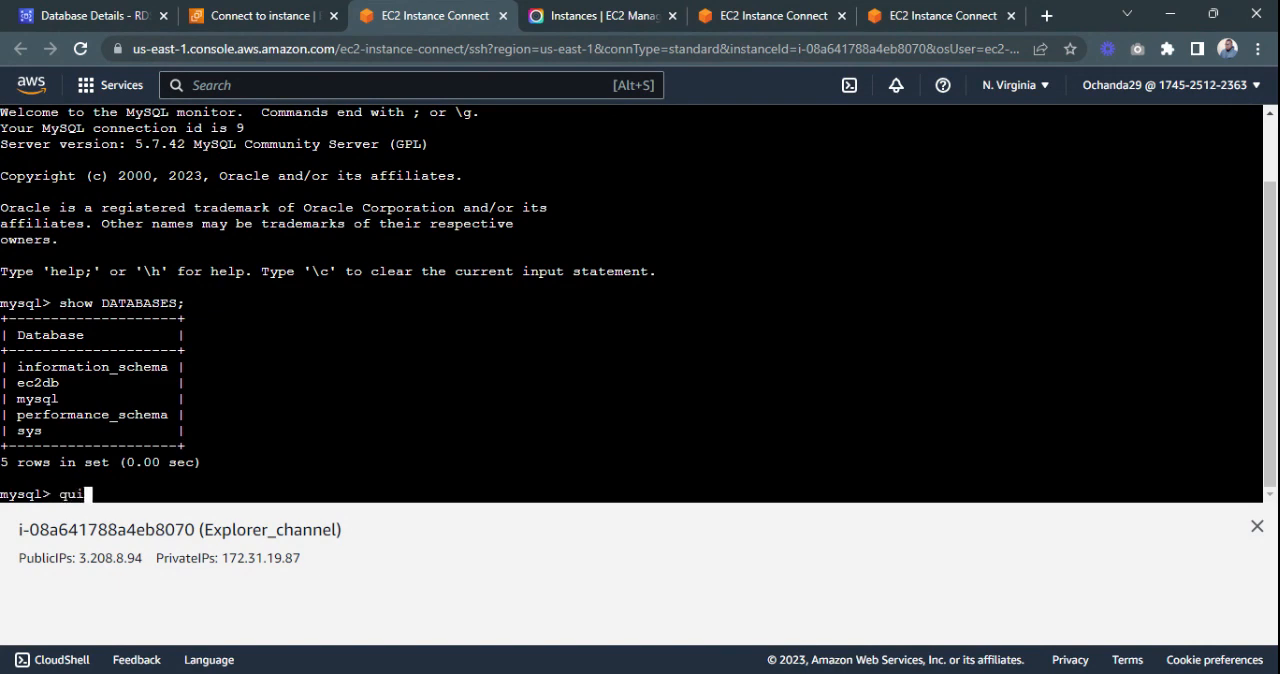
{"action": "type", "text": "t"}
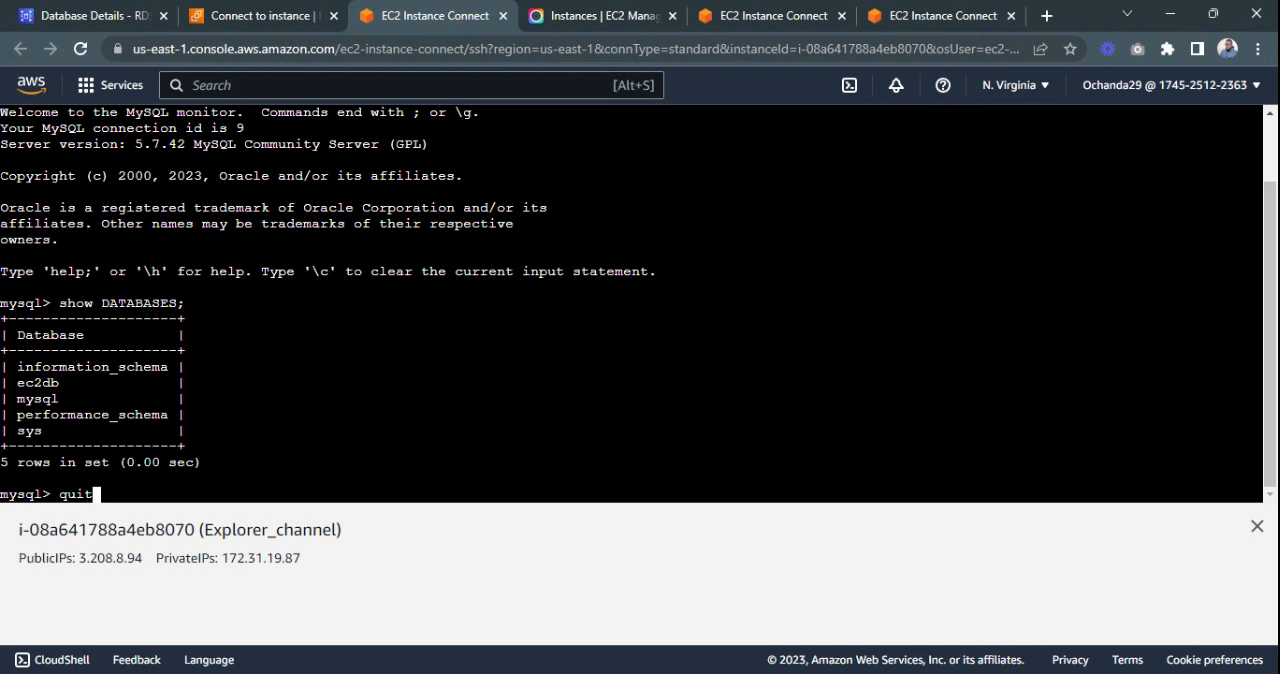
{"action": "type", "text": ";"}
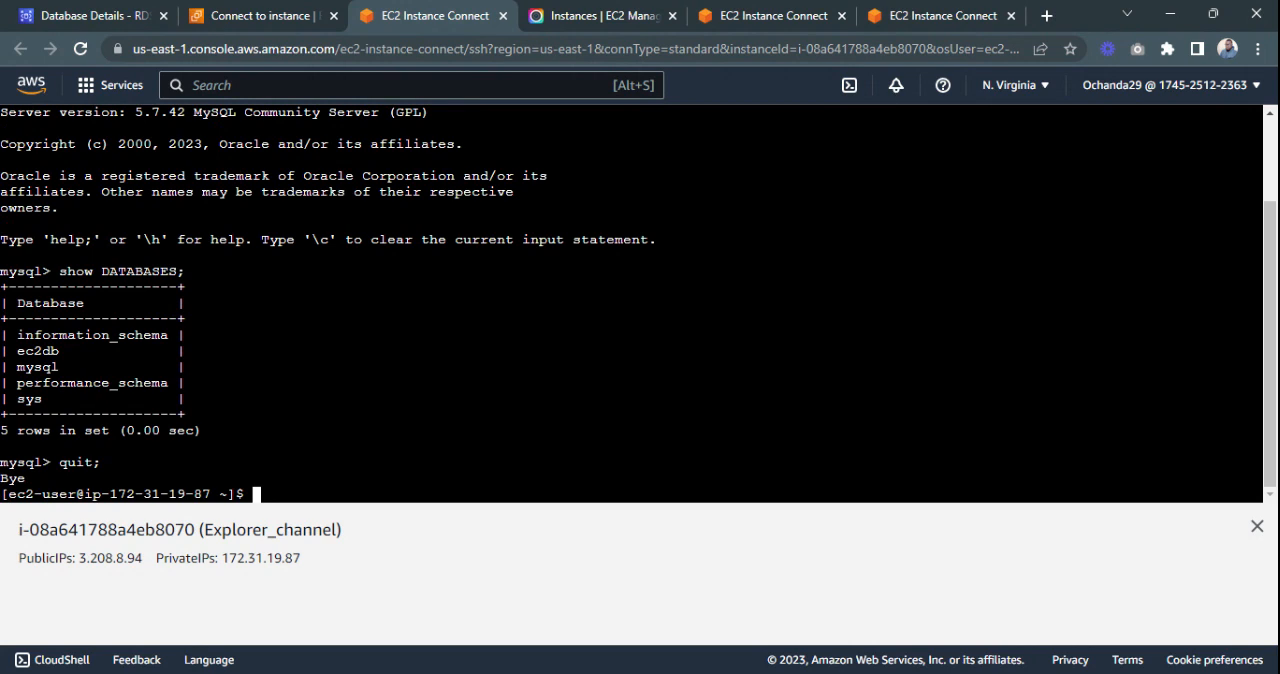
{"action": "type", "text": "c"}
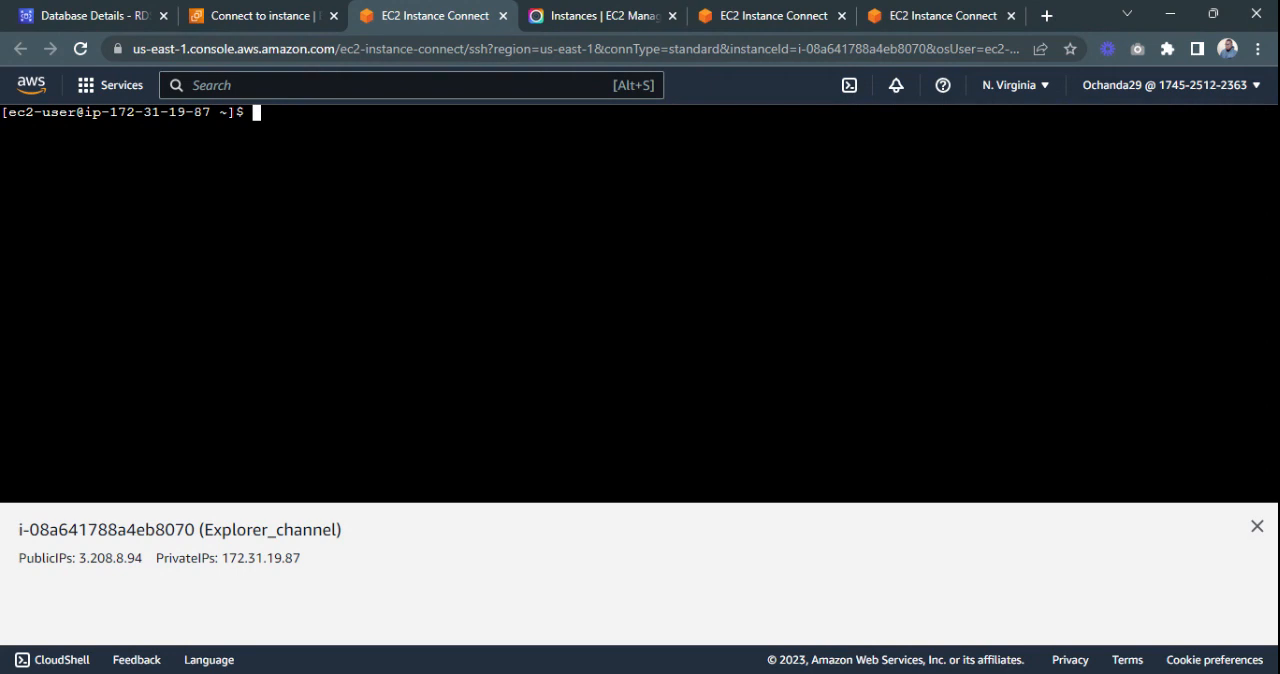
Review rdsdb's configuration (engine 8.0.32, db.t2.micro), selecting instance ID and master username rdsdb.
{"action": "left_click", "coordinate": [90, 15]}
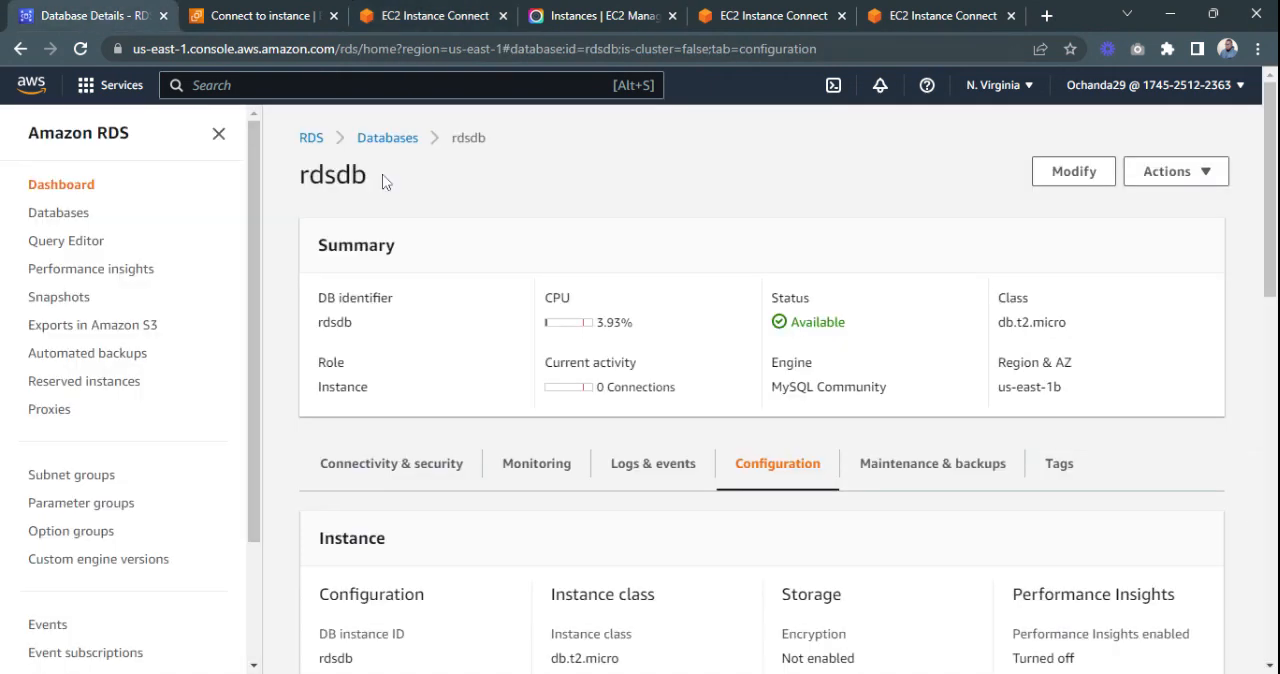
{"action": "mouse_move", "coordinate": [490, 280]}
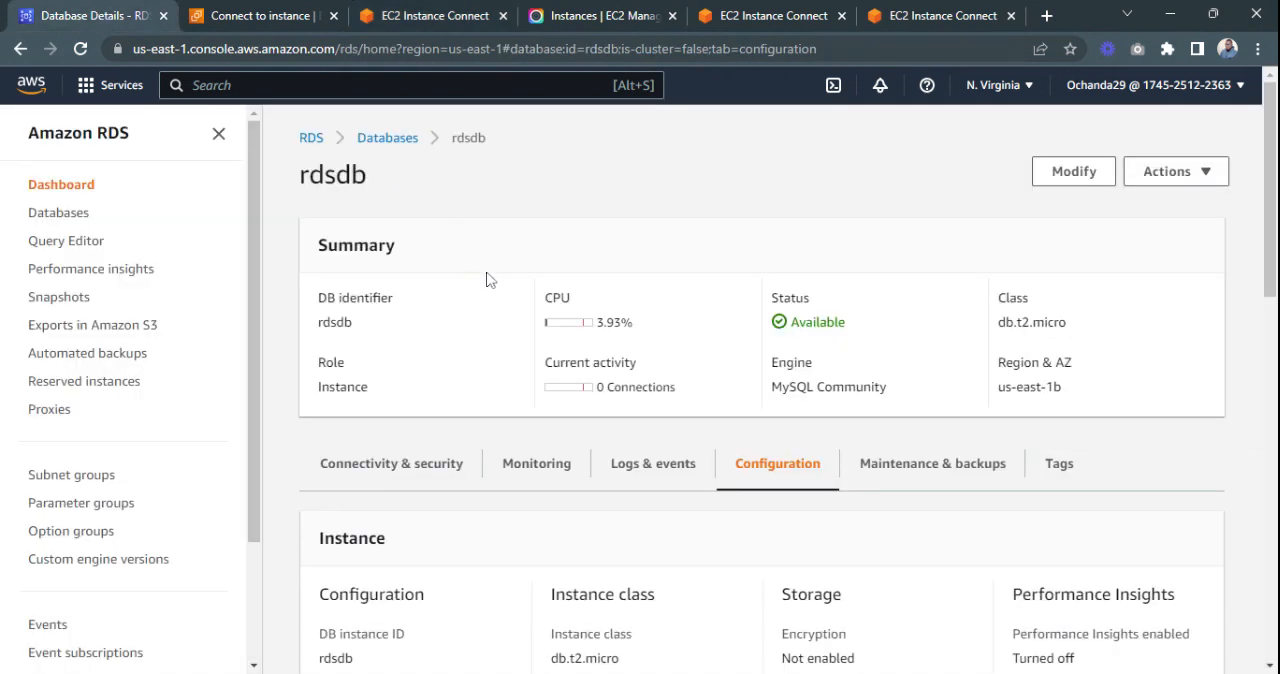
{"action": "scroll", "scroll_direction": "down", "scroll_amount": 3}
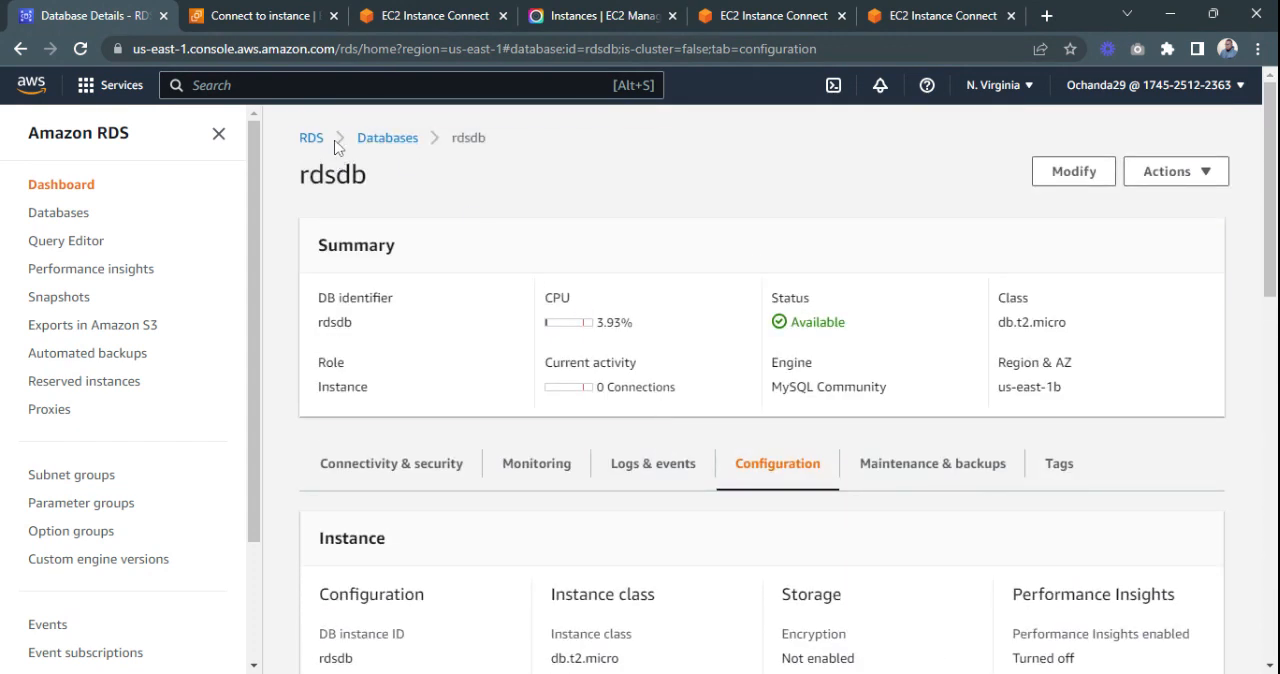
{"action": "left_click", "coordinate": [262, 15]}
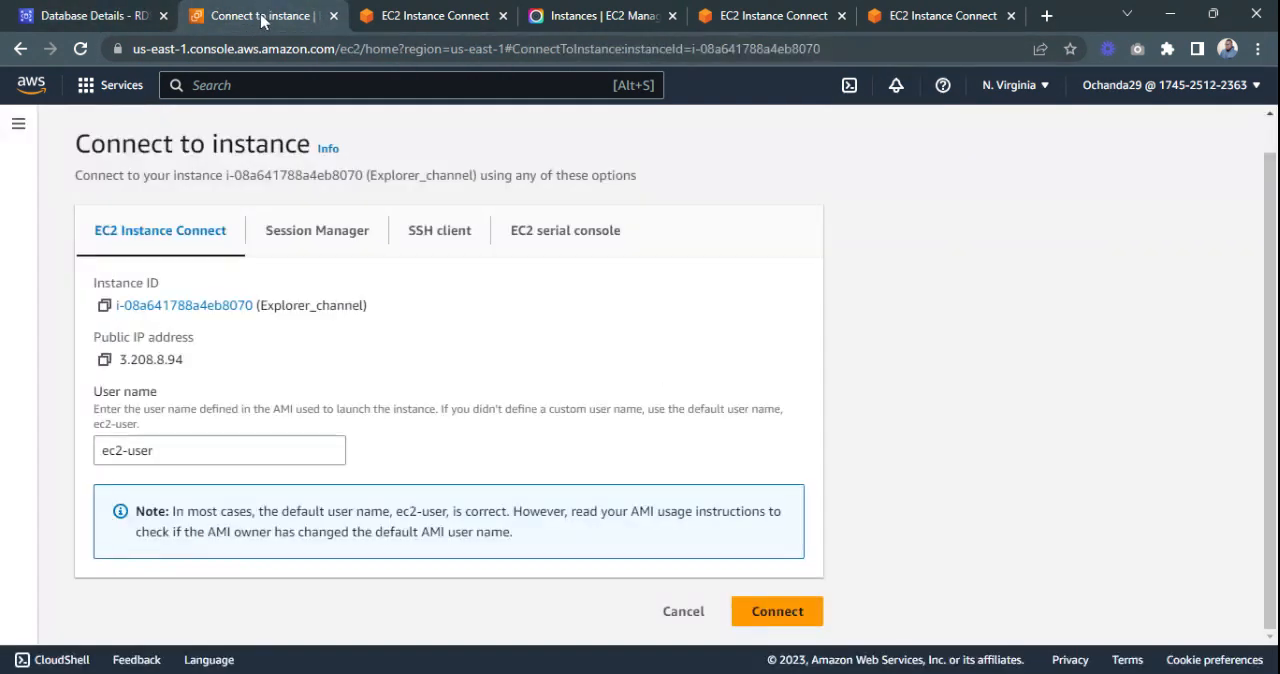
{"action": "left_click", "coordinate": [90, 15]}
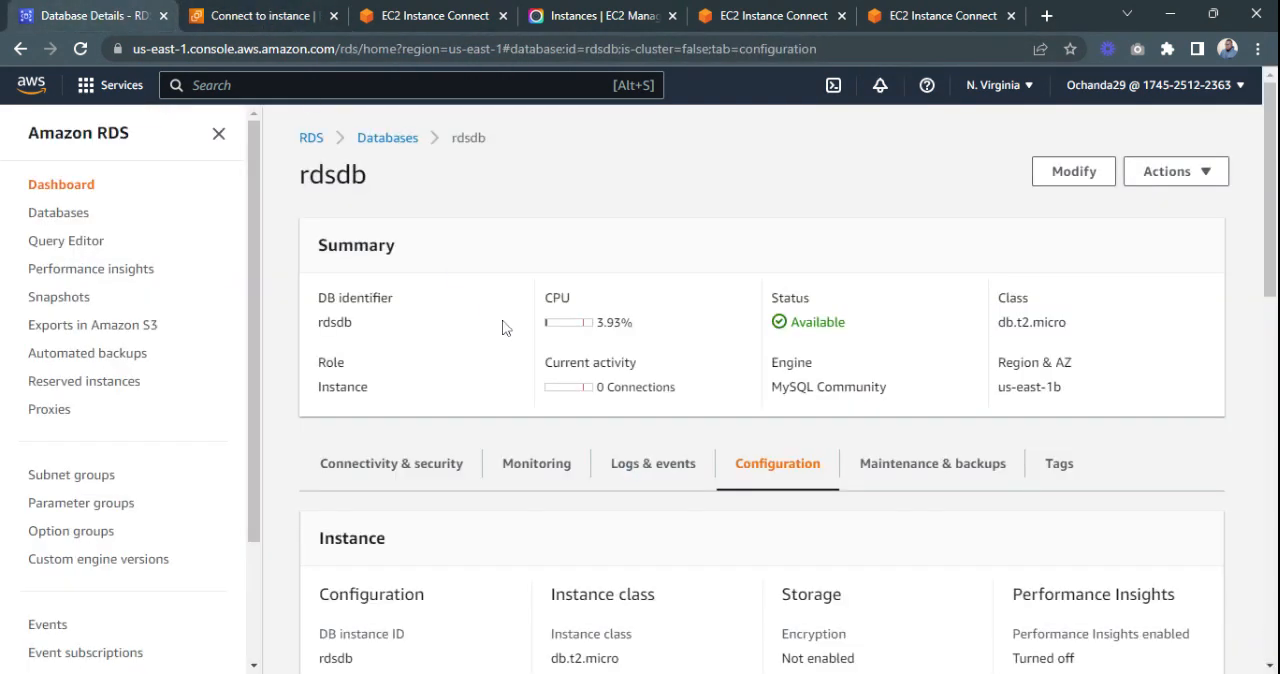
{"action": "scroll", "scroll_direction": "down", "scroll_amount": 3}
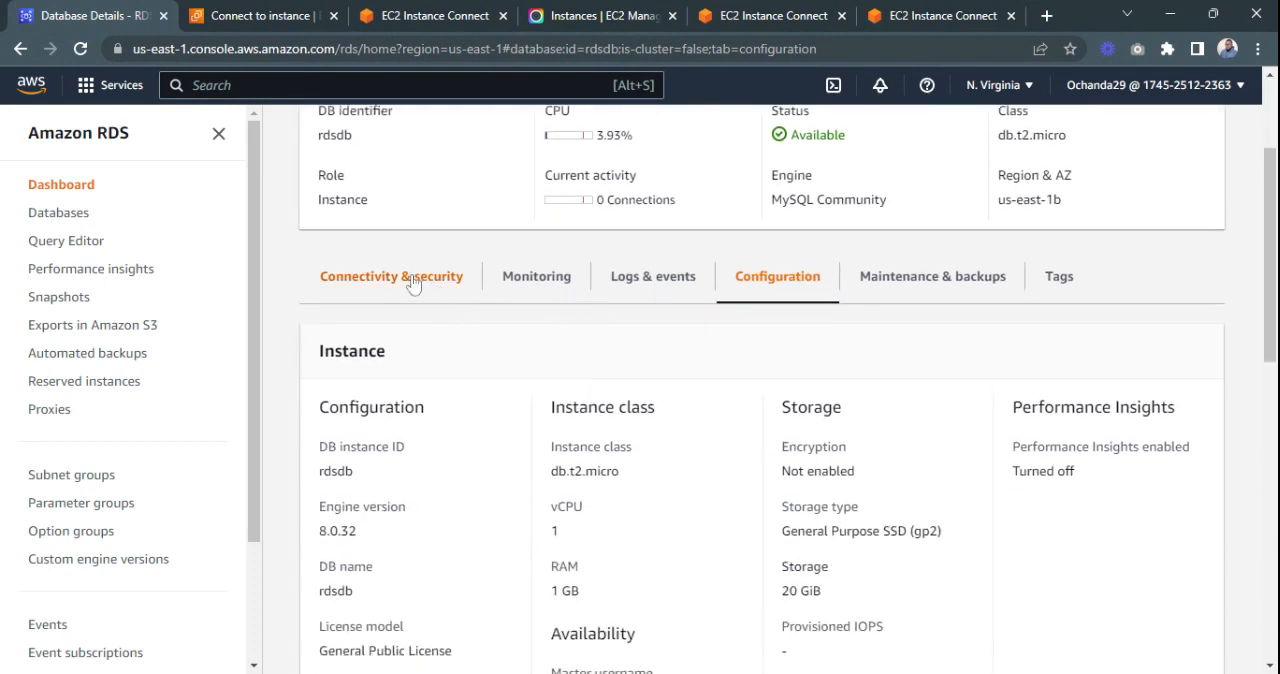
{"action": "left_click", "coordinate": [391, 276]}
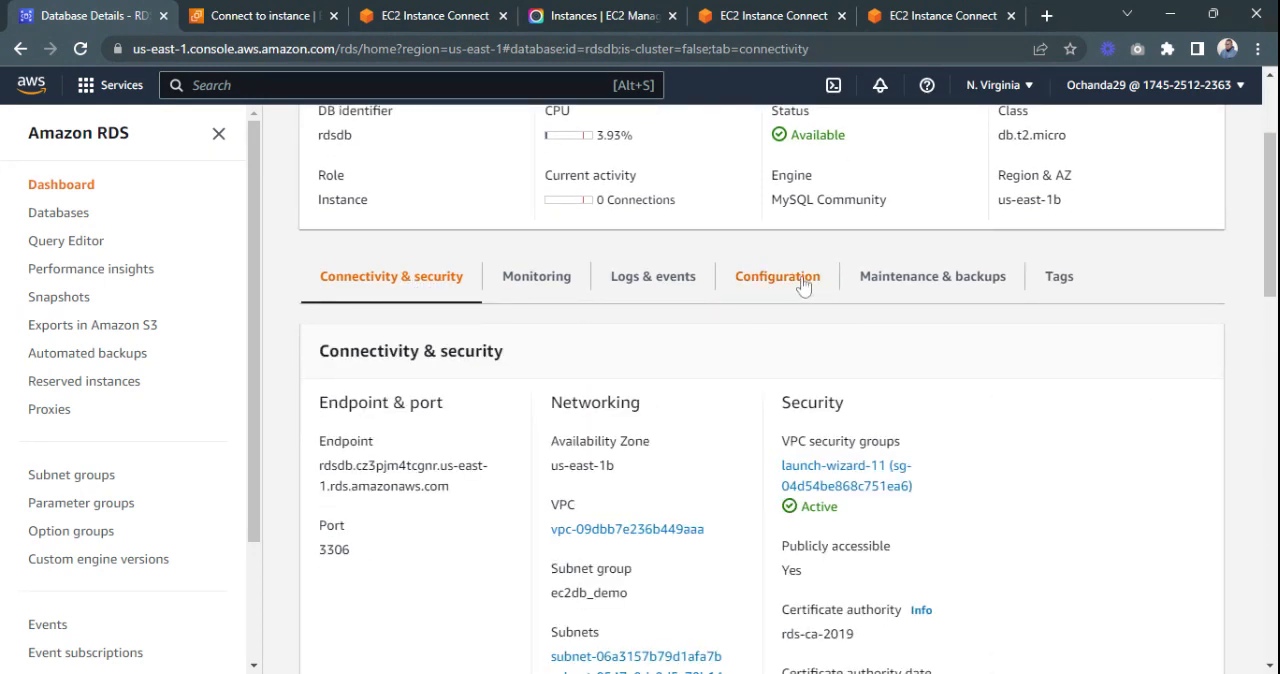
{"action": "left_click", "coordinate": [777, 276]}
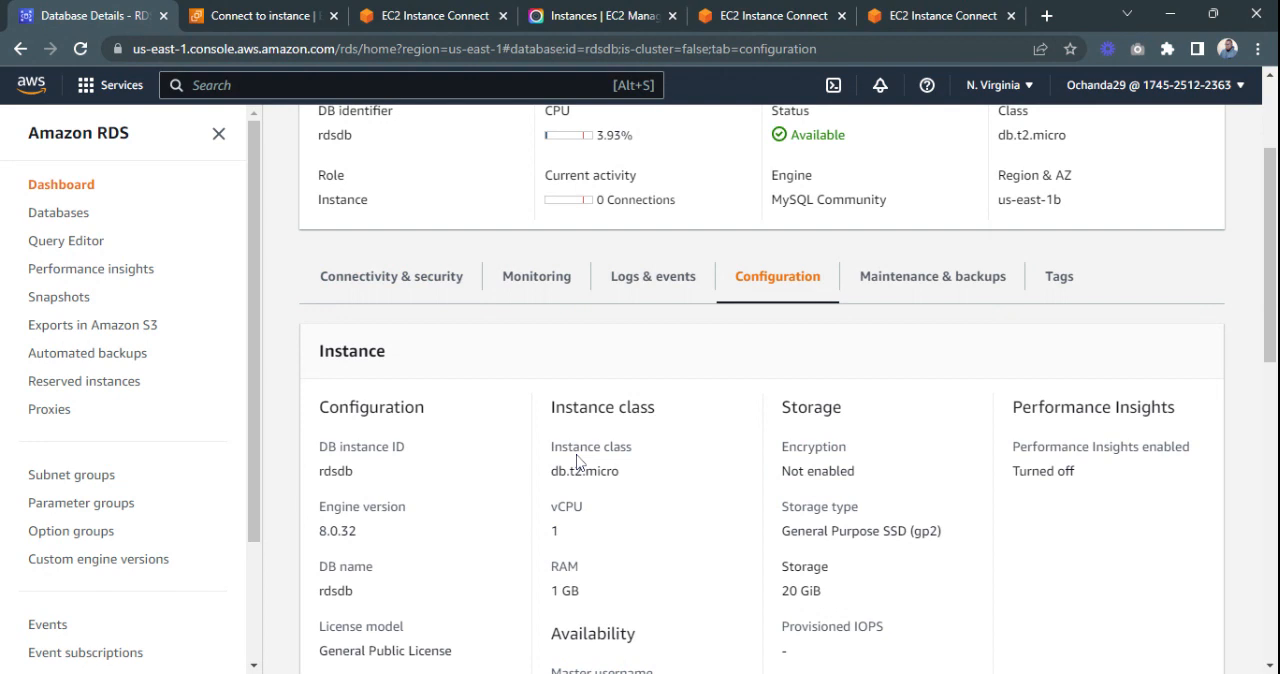
{"action": "mouse_move", "coordinate": [576, 490]}
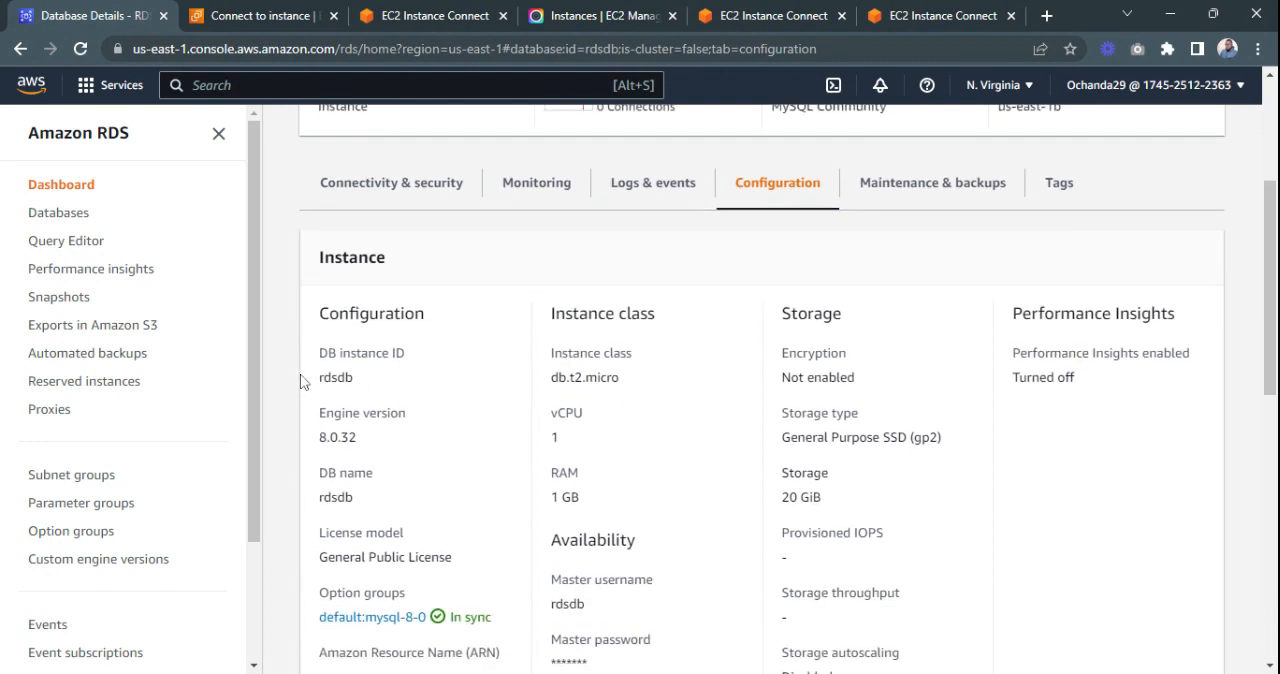
{"action": "double_click", "coordinate": [335, 377]}
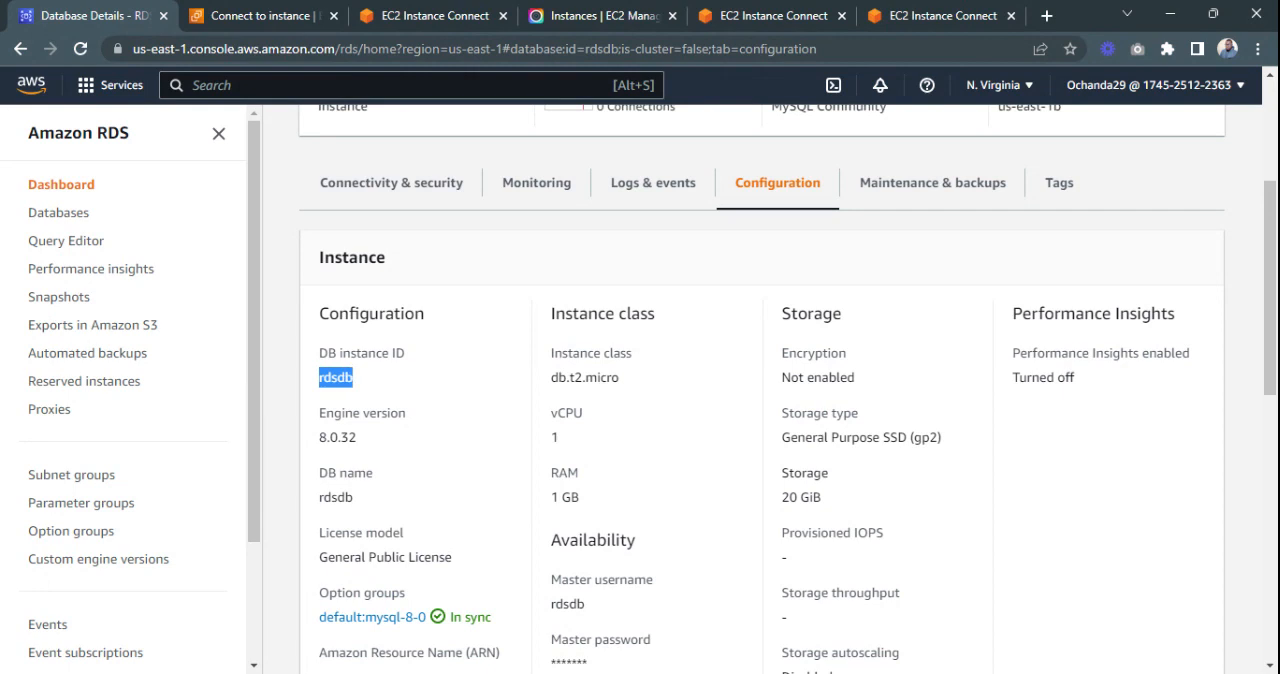
{"action": "mouse_move", "coordinate": [442, 388]}
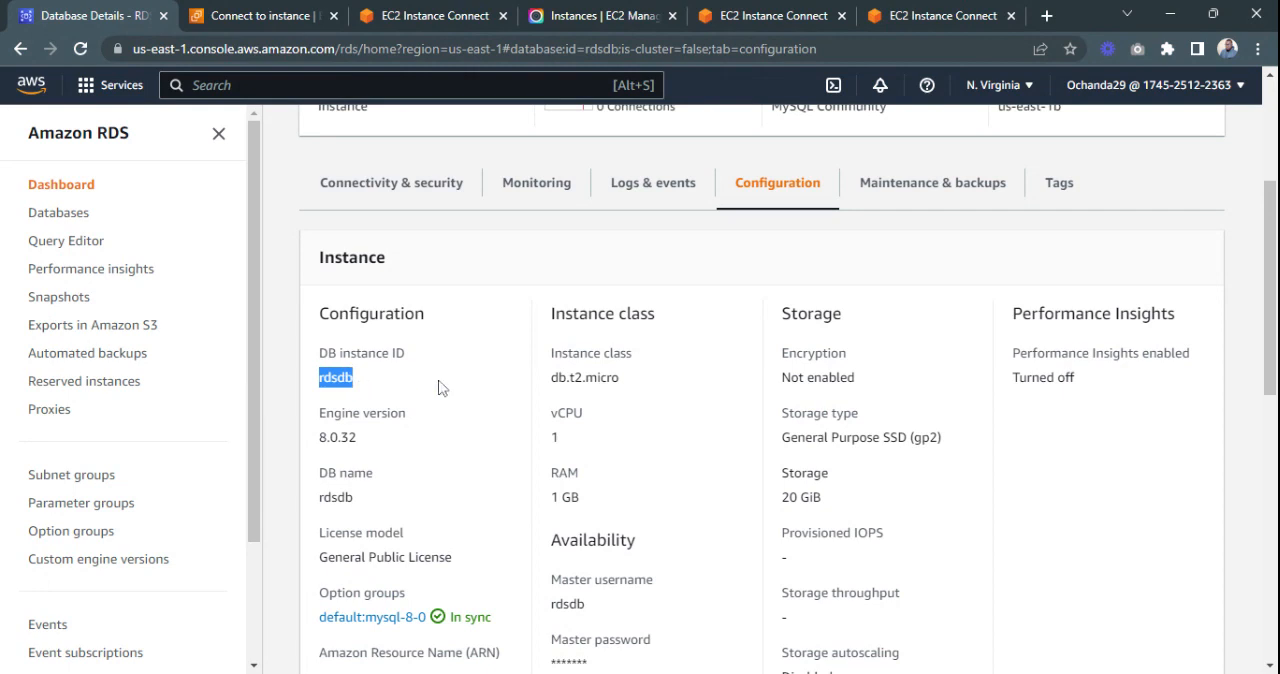
{"action": "scroll", "scroll_direction": "down", "scroll_amount": 3}
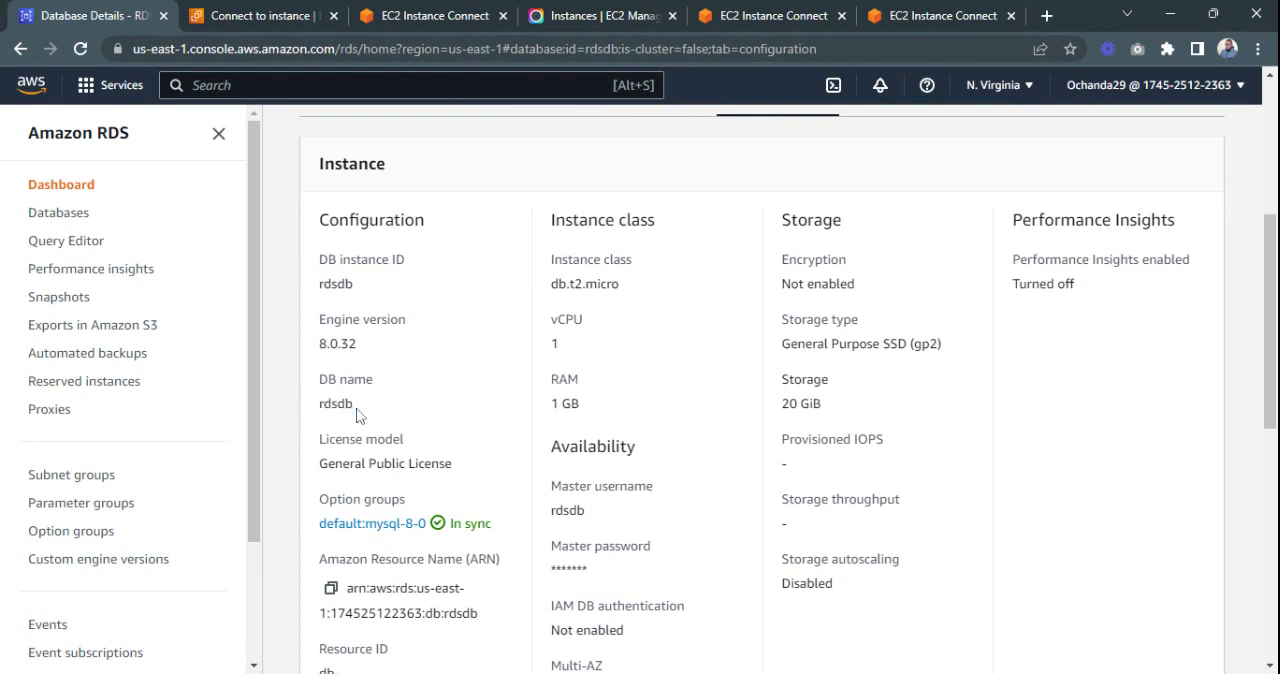
{"action": "mouse_move", "coordinate": [625, 512]}
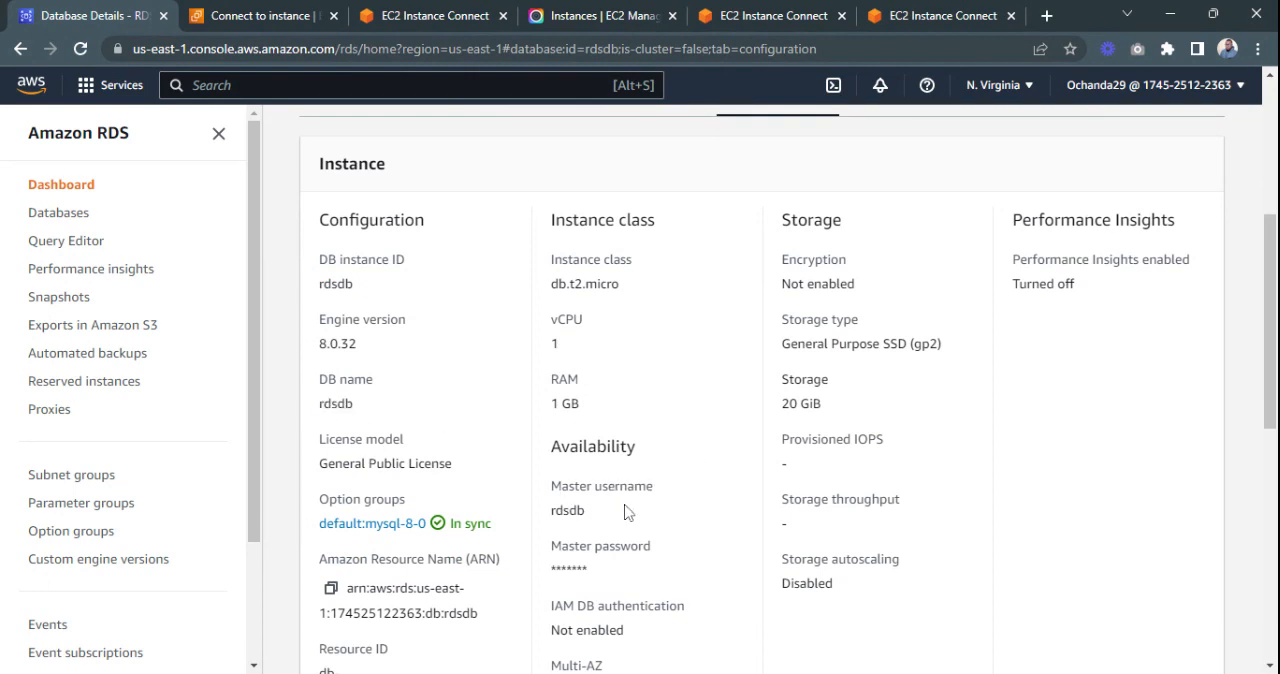
{"action": "double_click", "coordinate": [567, 510]}
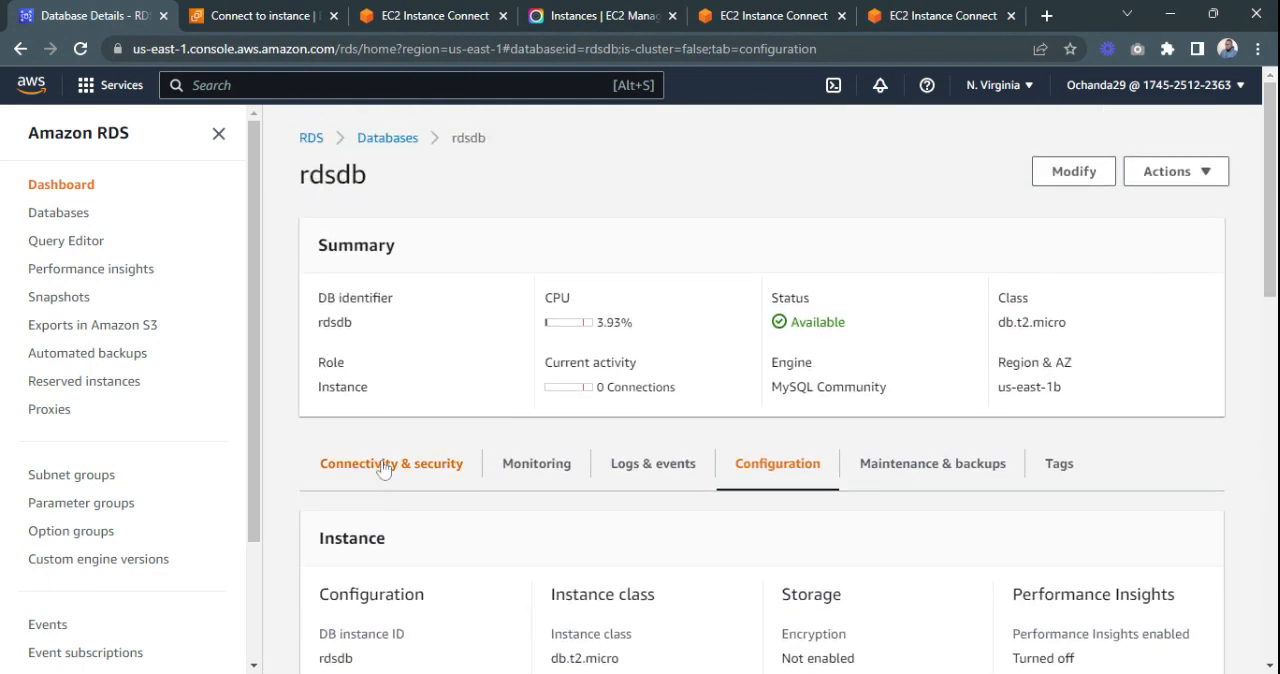
Show rdsdb's Connectivity & security details, including its endpoint and port 3306.
{"action": "left_click", "coordinate": [391, 463]}
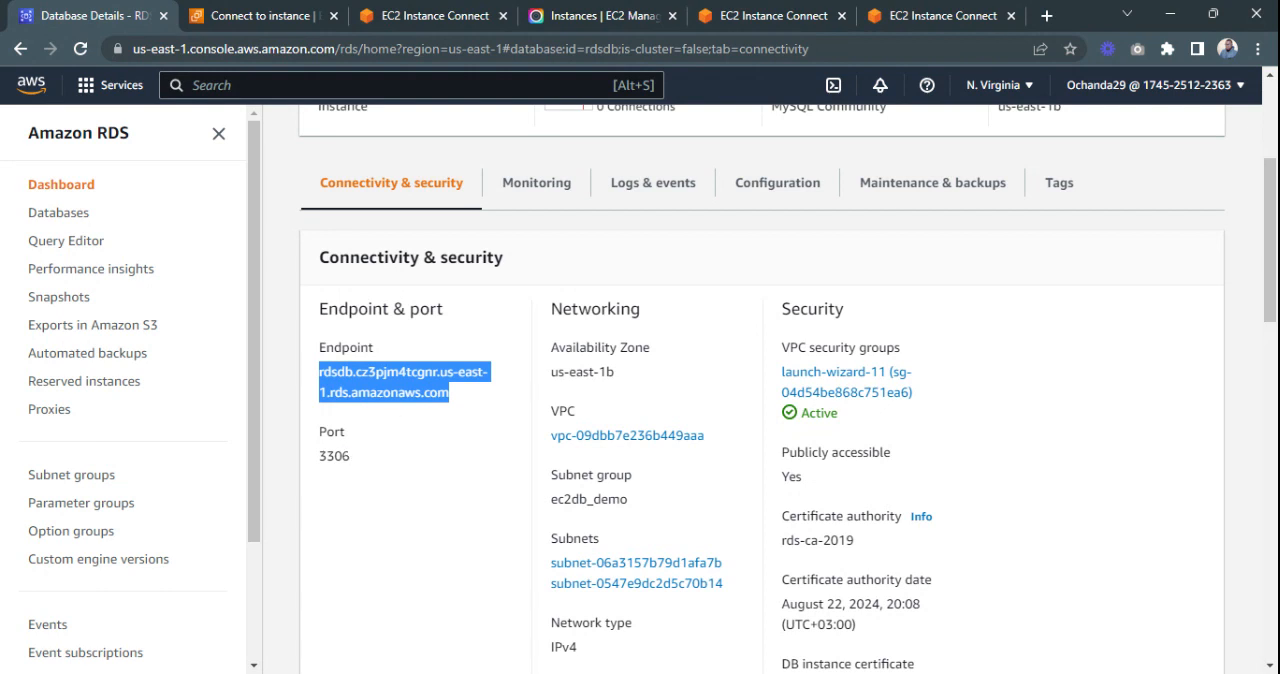
{"action": "mouse_move", "coordinate": [525, 317]}
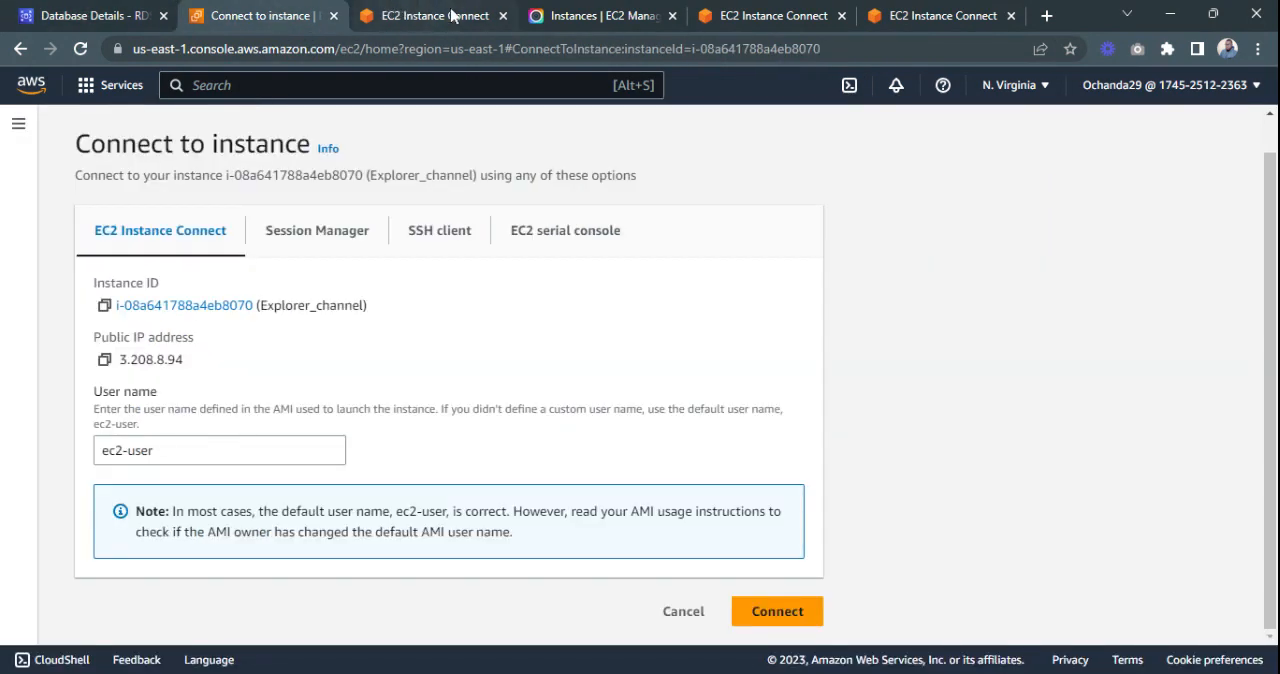
Start a fresh EC2 Instance Connect terminal on Explorer_channel at the ec2-user prompt.
{"action": "left_click", "coordinate": [777, 611]}
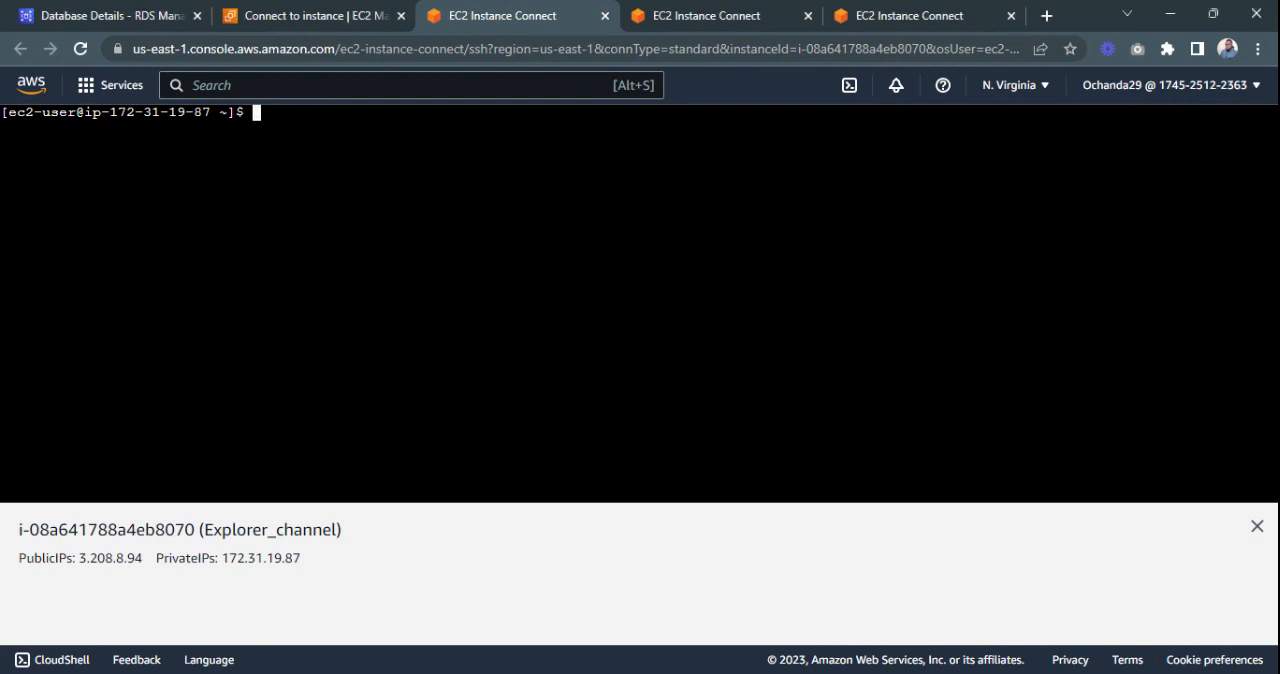
Dump ec2db as root into pptk.sql, then confirm the file appears in the ls listing.
{"action": "type", "text": "mysqldump -u root -p ec2db > pptk.sql"}
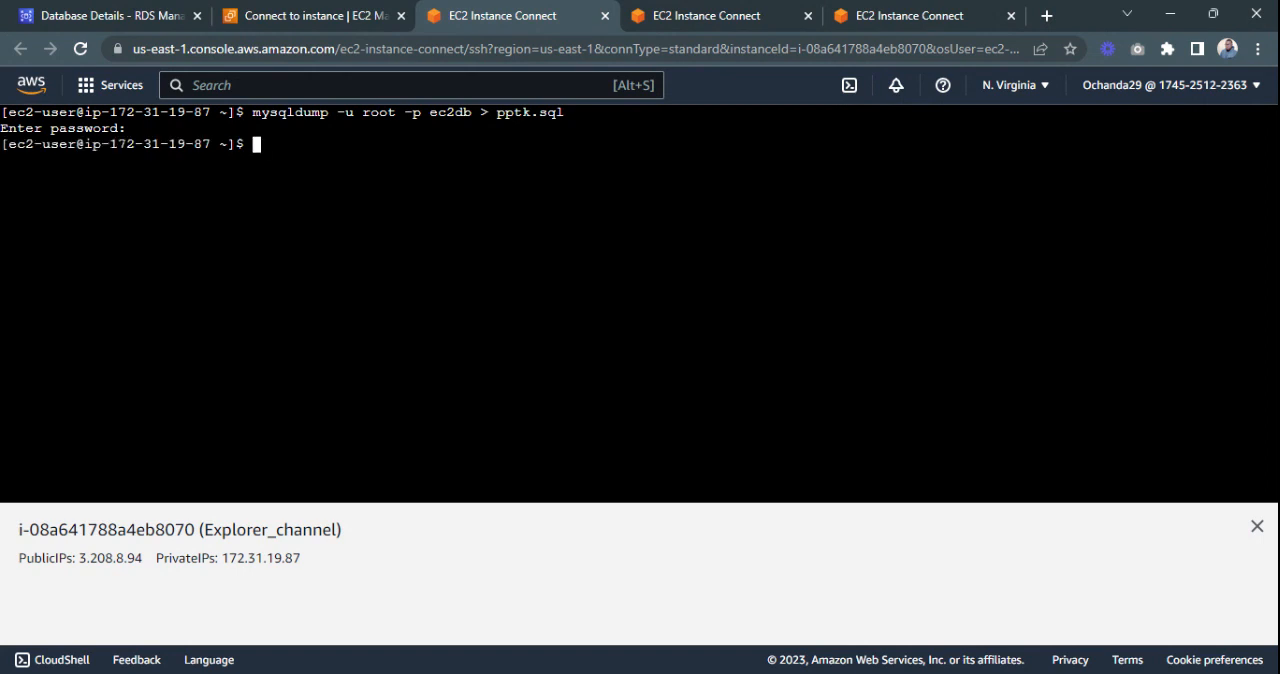
{"action": "type", "text": "ls"}
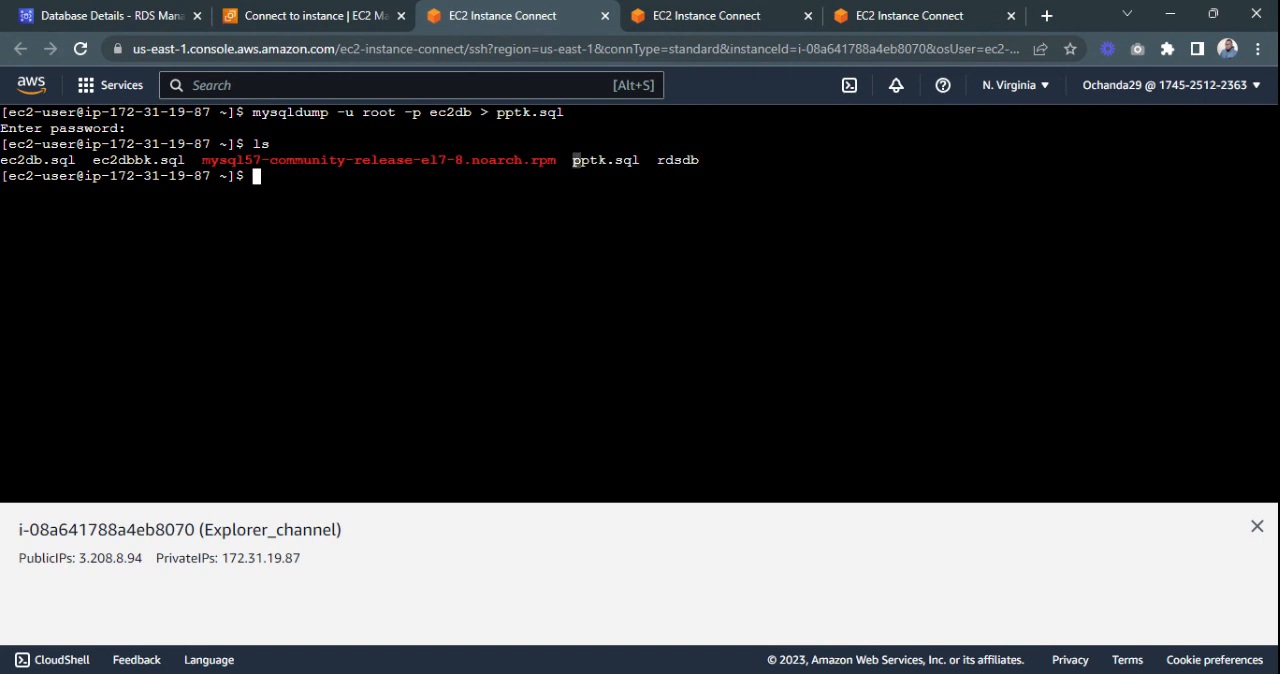
{"action": "double_click", "coordinate": [604, 160]}
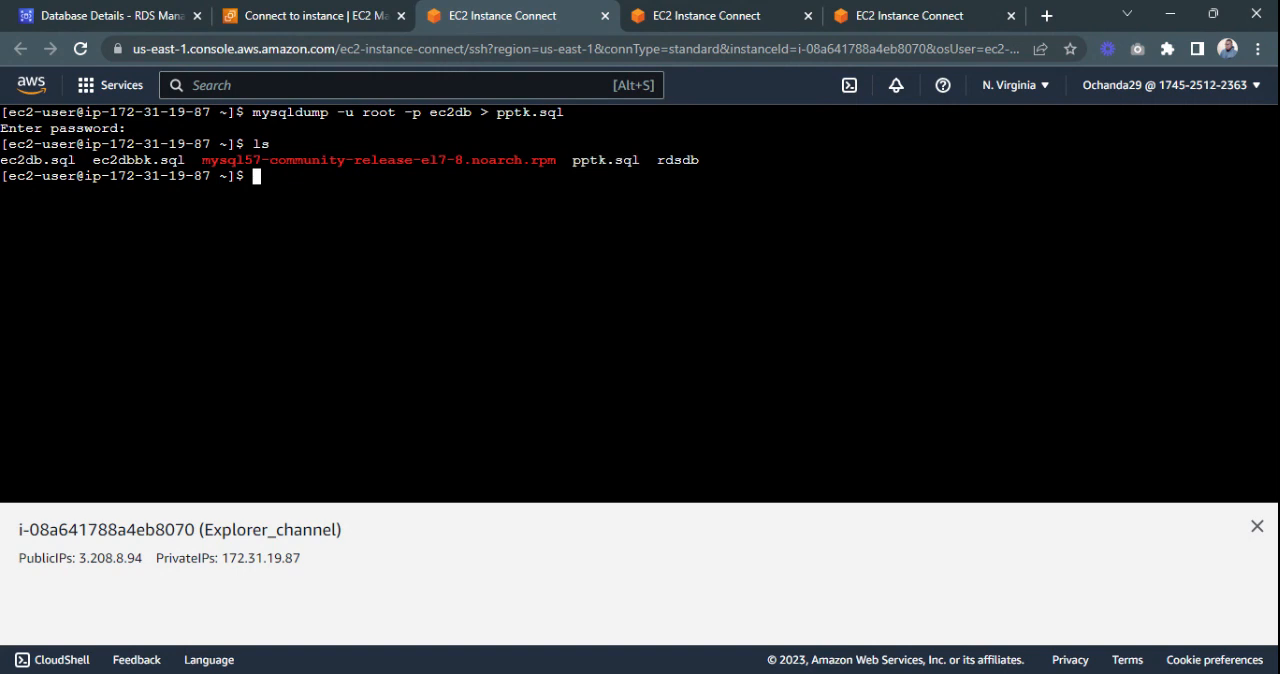
{"action": "double_click", "coordinate": [604, 160]}
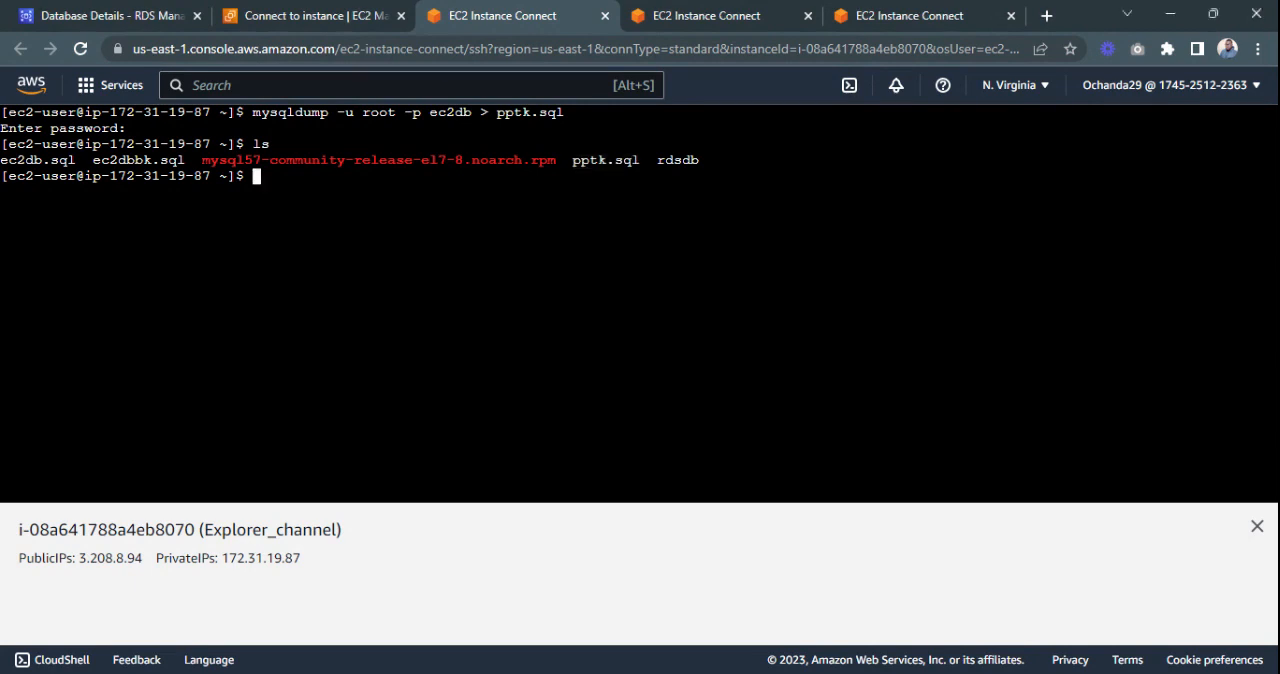
Import pptk.sql into rdsdb at rdsdb.cz3pjm4tcgnr.us-east-1.rds.amazonaws.com:3306 as user rdsdb.
{"action": "type", "text": "mysql -h rdsdb.cz3pjm4tcgnr.us-east-1.rds.amazonaws.com -P 3306 -u rdsdb -p -D rdsdb < pptk.sql"}
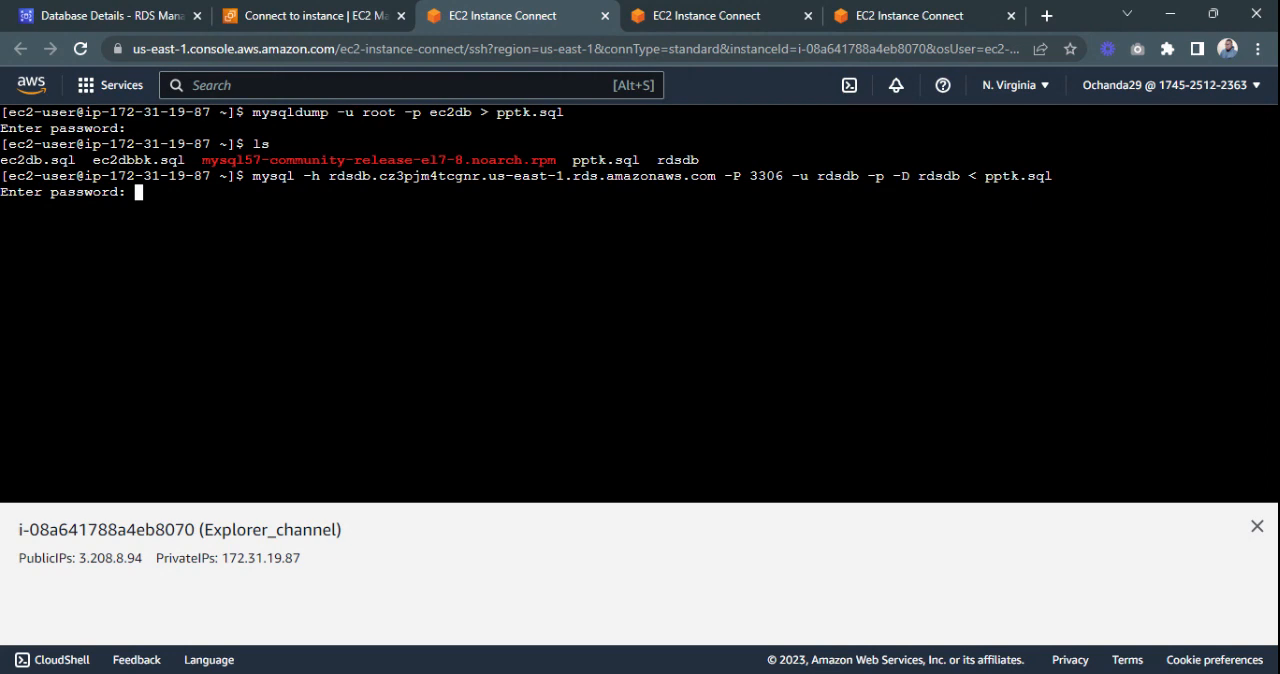
{"action": "key", "text": "Enter"}
{"action": "type", "text": "mysql -h rdsdb.cz3pjm4tcgnr.us-east-1.rds.amazonaws.com -P 3306 -u rdsdb -p -D rdsdb"}
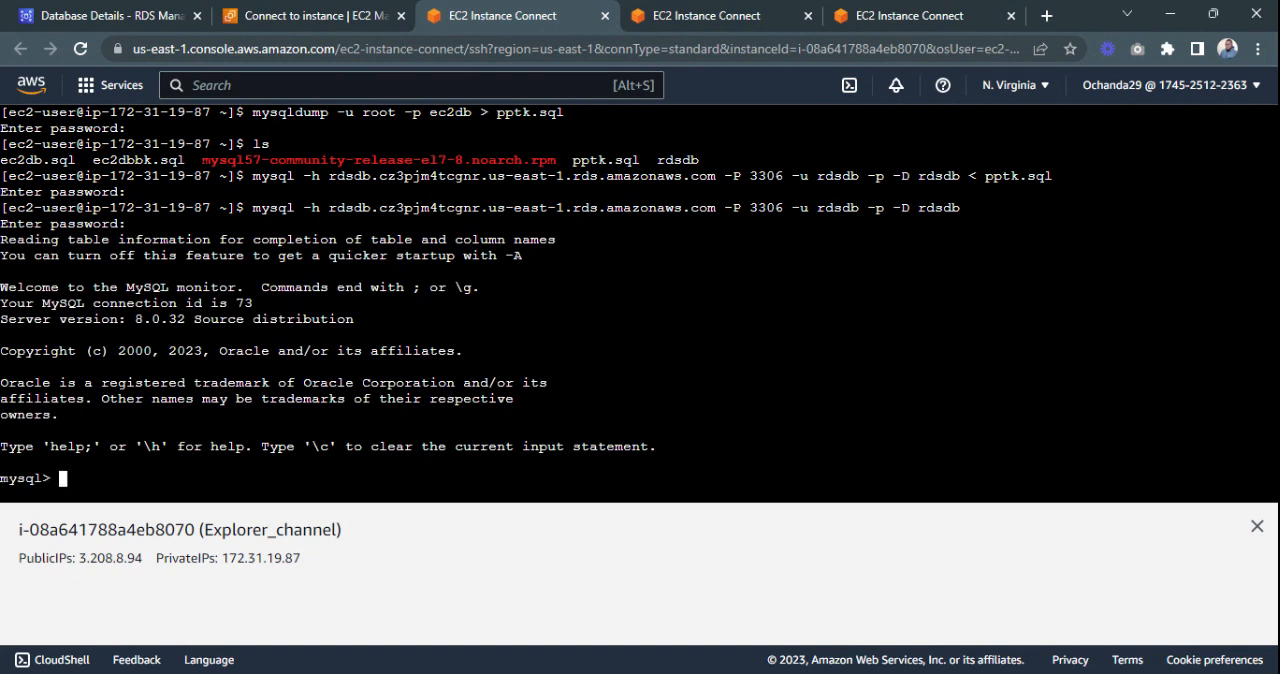
Run SHOW DATABASES; on the RDS server, listing five databases including rdsdb.
{"action": "type", "text": "s"}
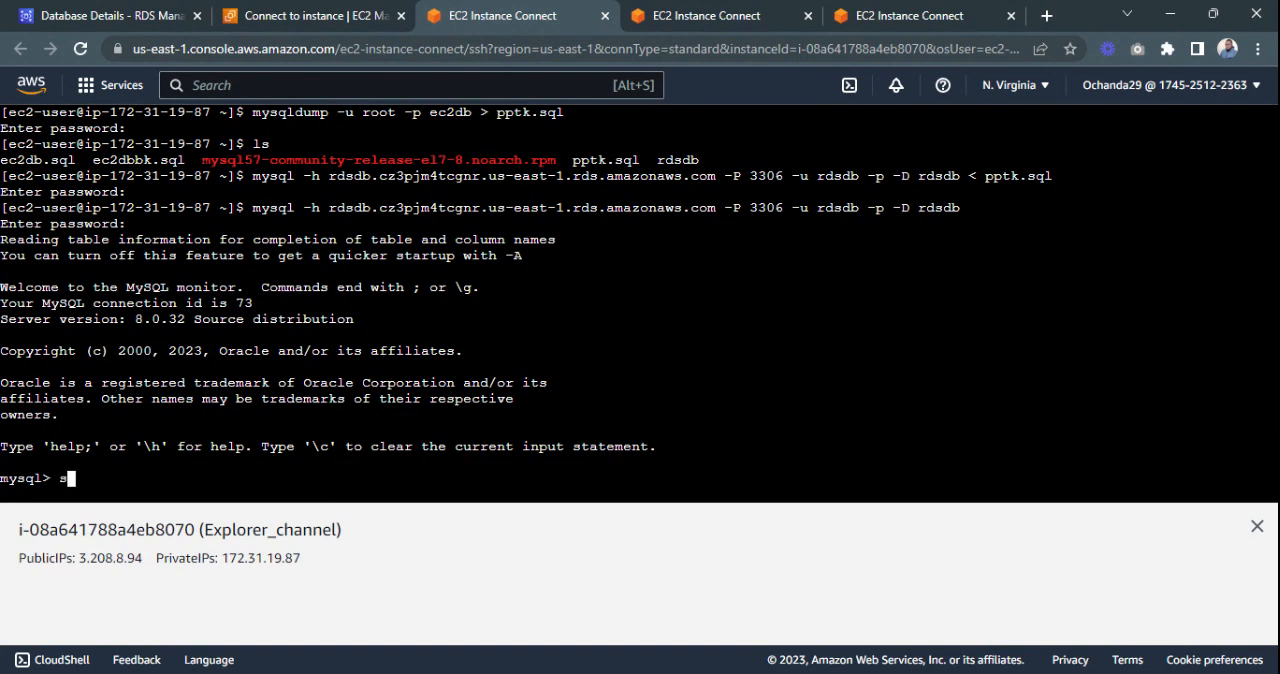
{"action": "type", "text": "how"}
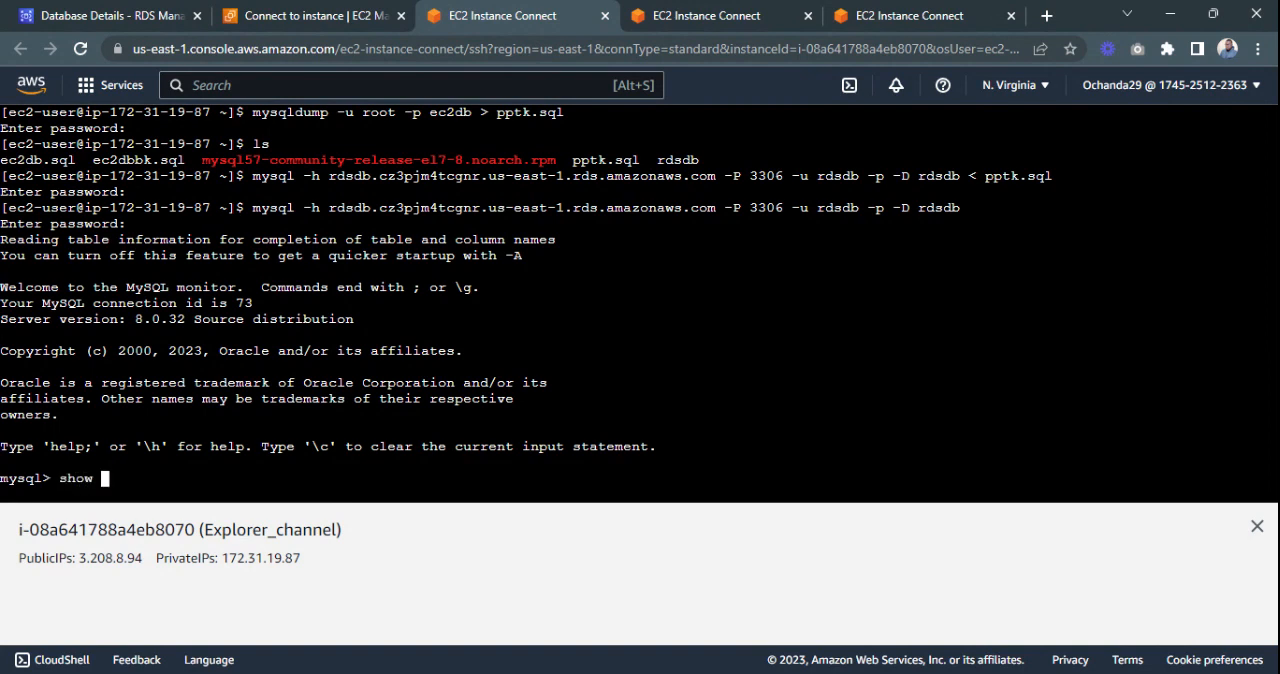
{"action": "type", "text": "DATA"}
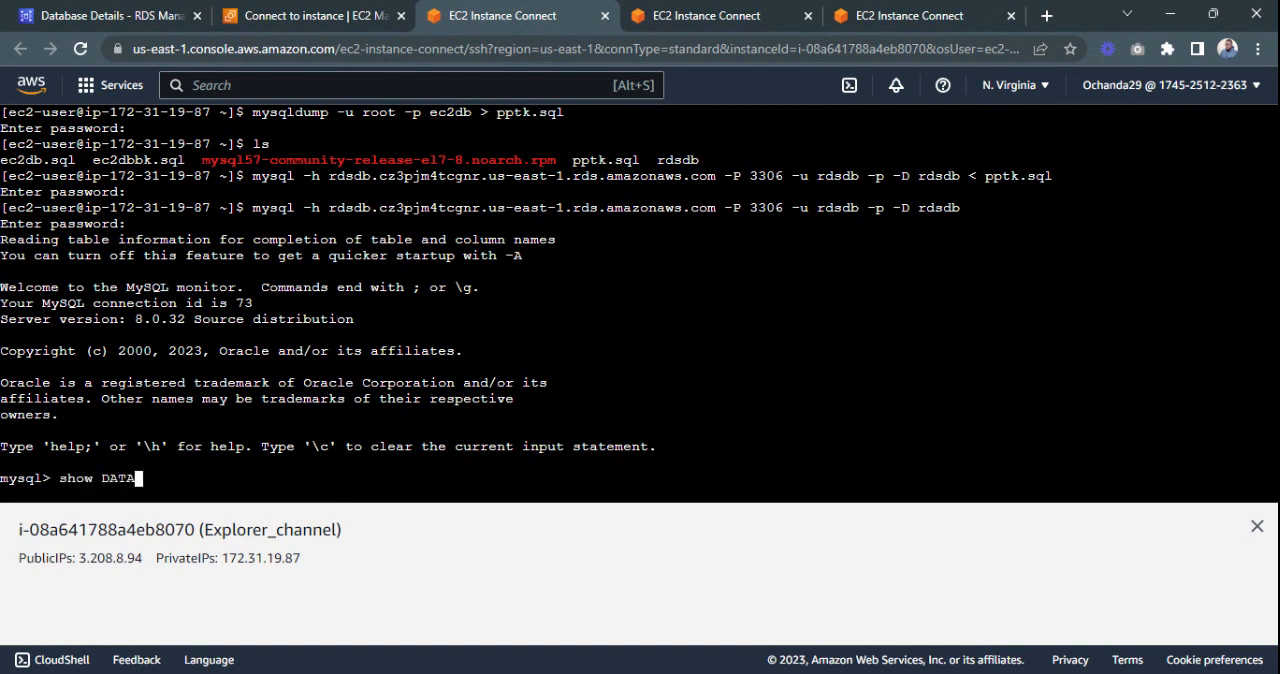
{"action": "type", "text": "BASES"}
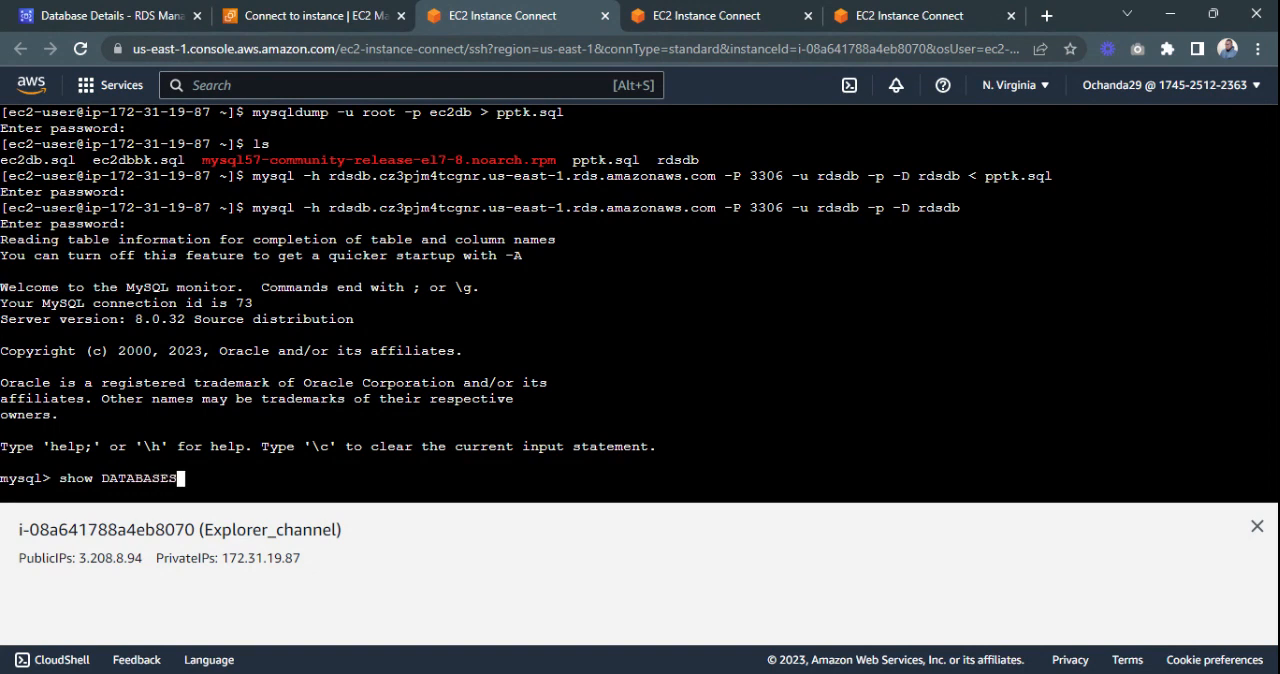
{"action": "type", "text": ";"}
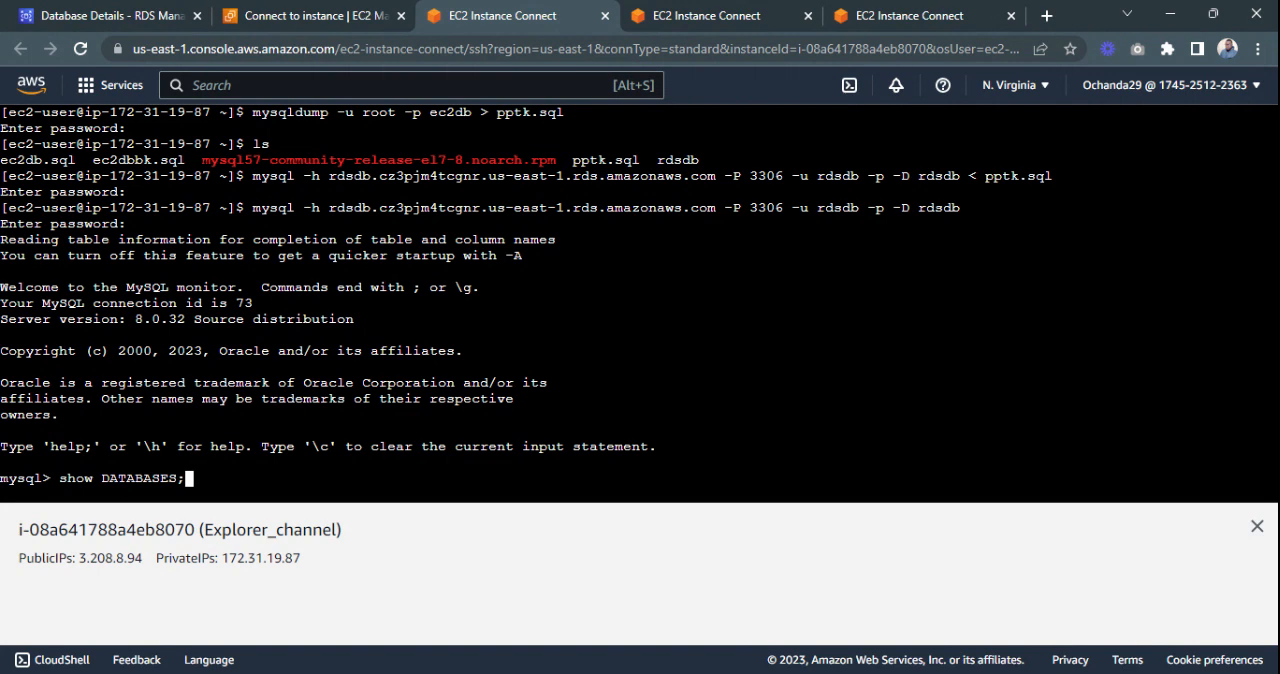
{"action": "key", "text": "Return"}
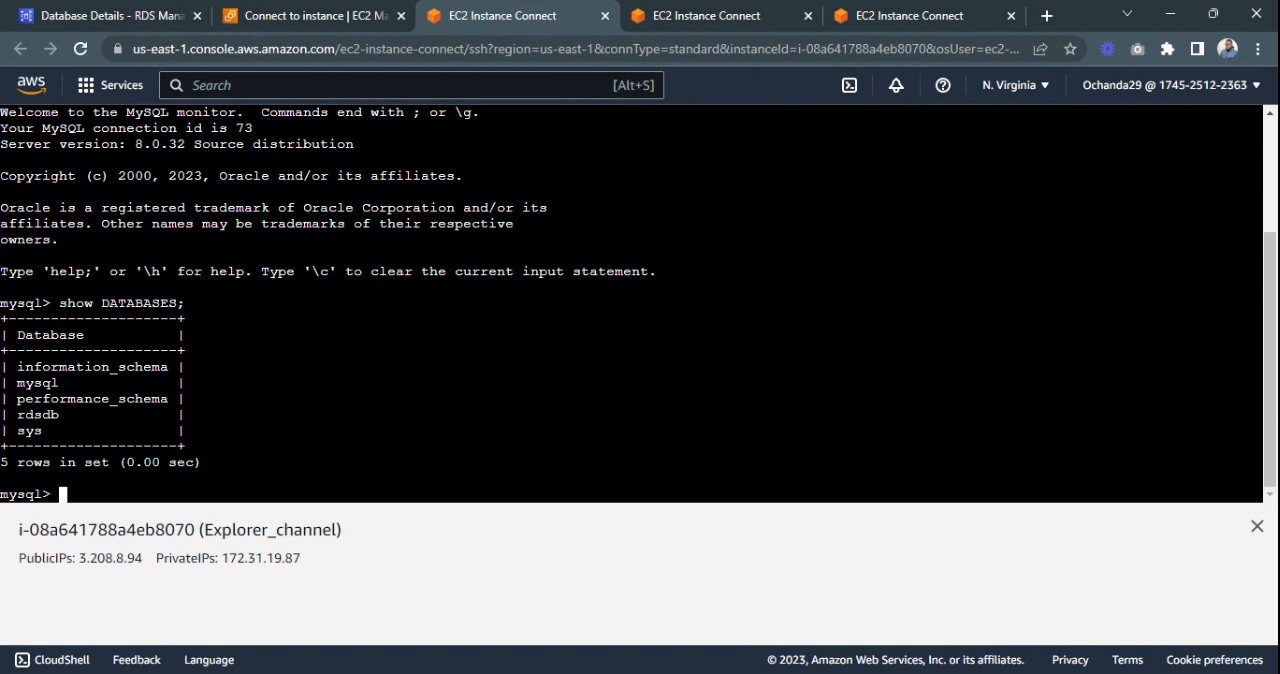
Run USE rdsdb; and SHOW TABLES; to list ORDERS, ORDER_DETAIL and PRODUCT.
{"action": "type", "text": "us"}
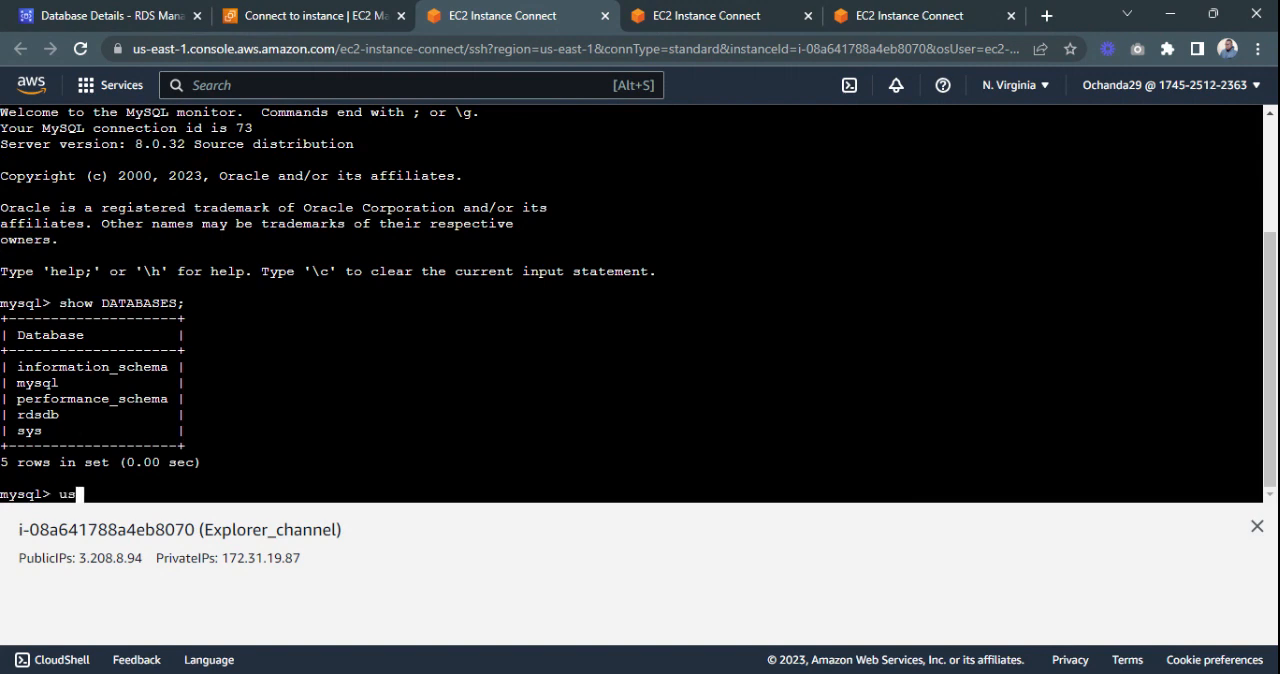
{"action": "type", "text": "e"}
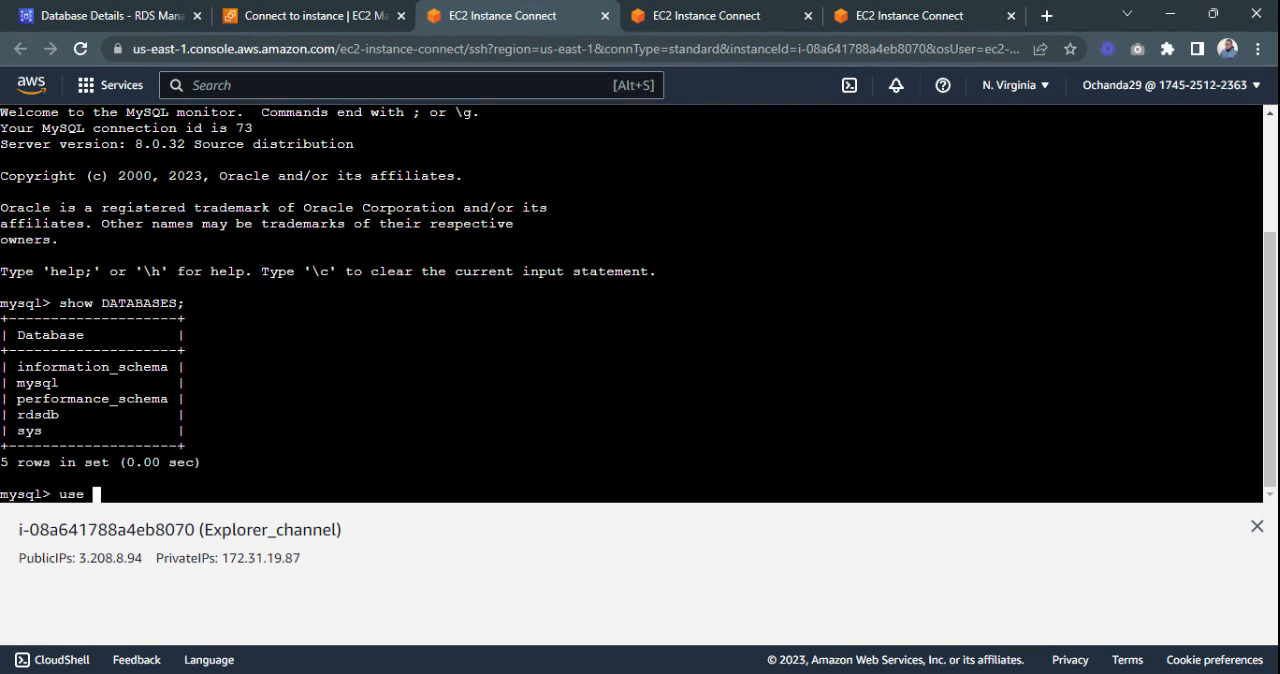
{"action": "type", "text": "rds"}
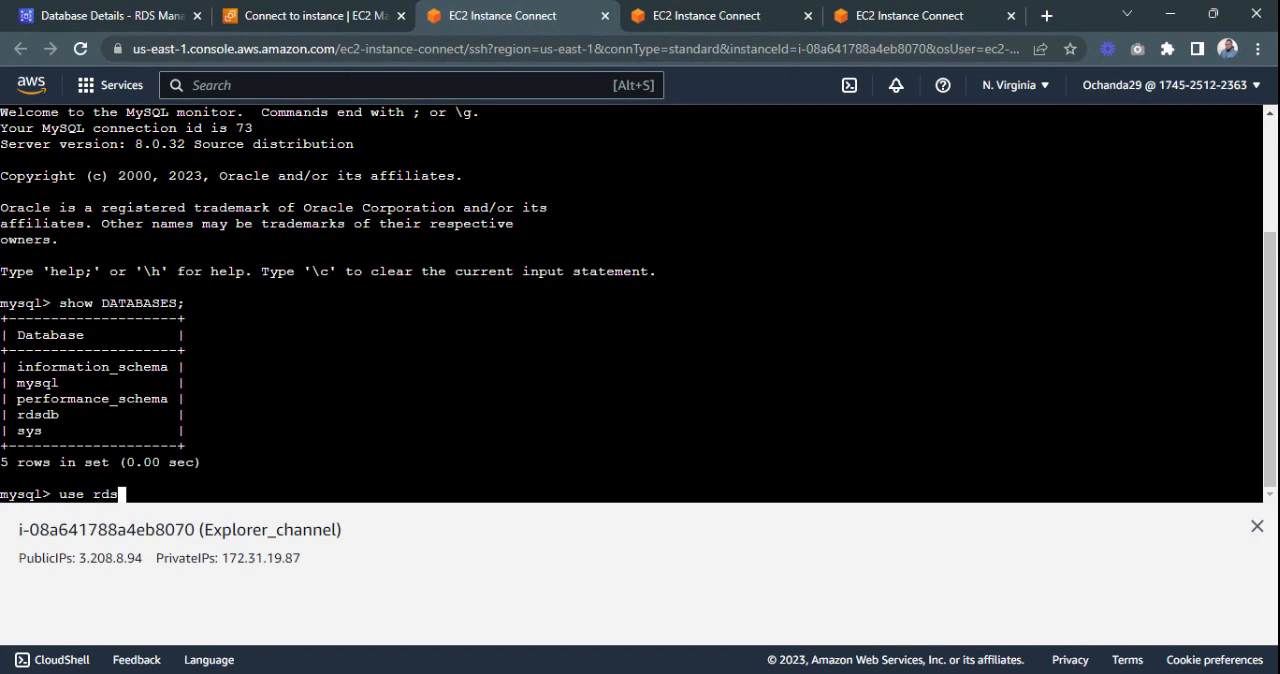
{"action": "type", "text": "b;"}
{"action": "type", "text": "show T"}
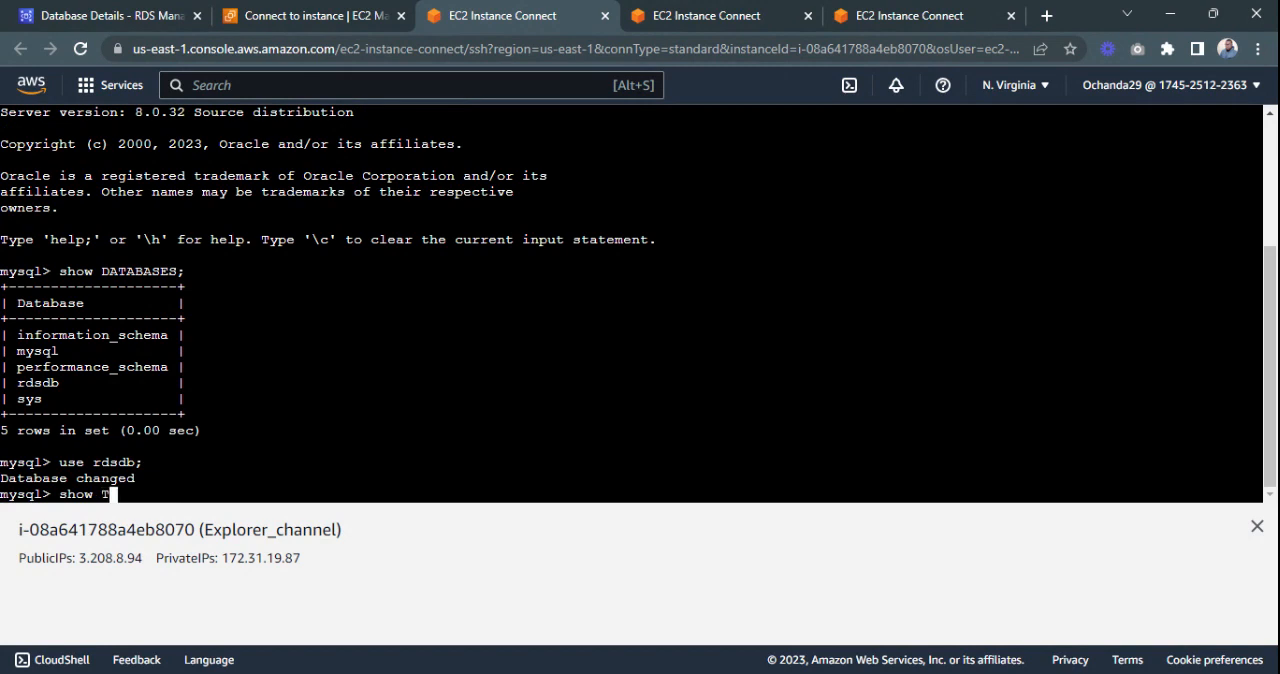
{"action": "type", "text": "ABLES;"}
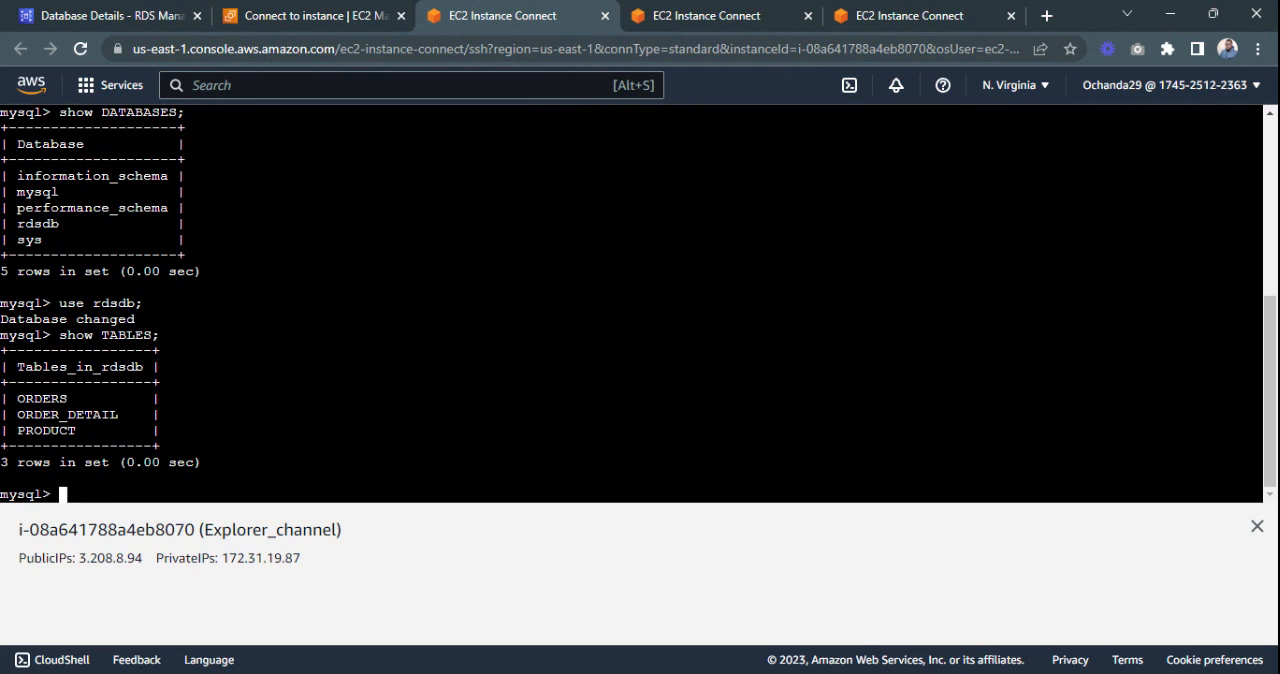
Run SELECT * FROM ORDERS; returning five orders, ORD001 to ORD005.
{"action": "type", "text": "s"}
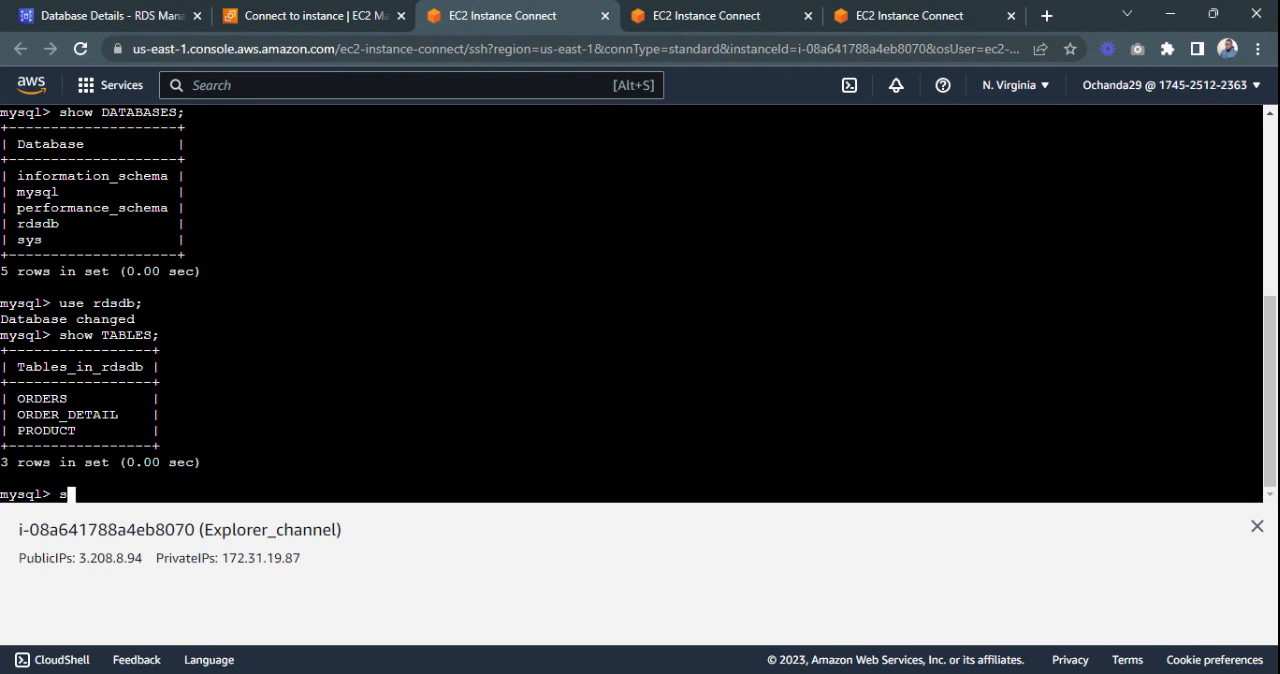
{"action": "type", "text": "ele"}
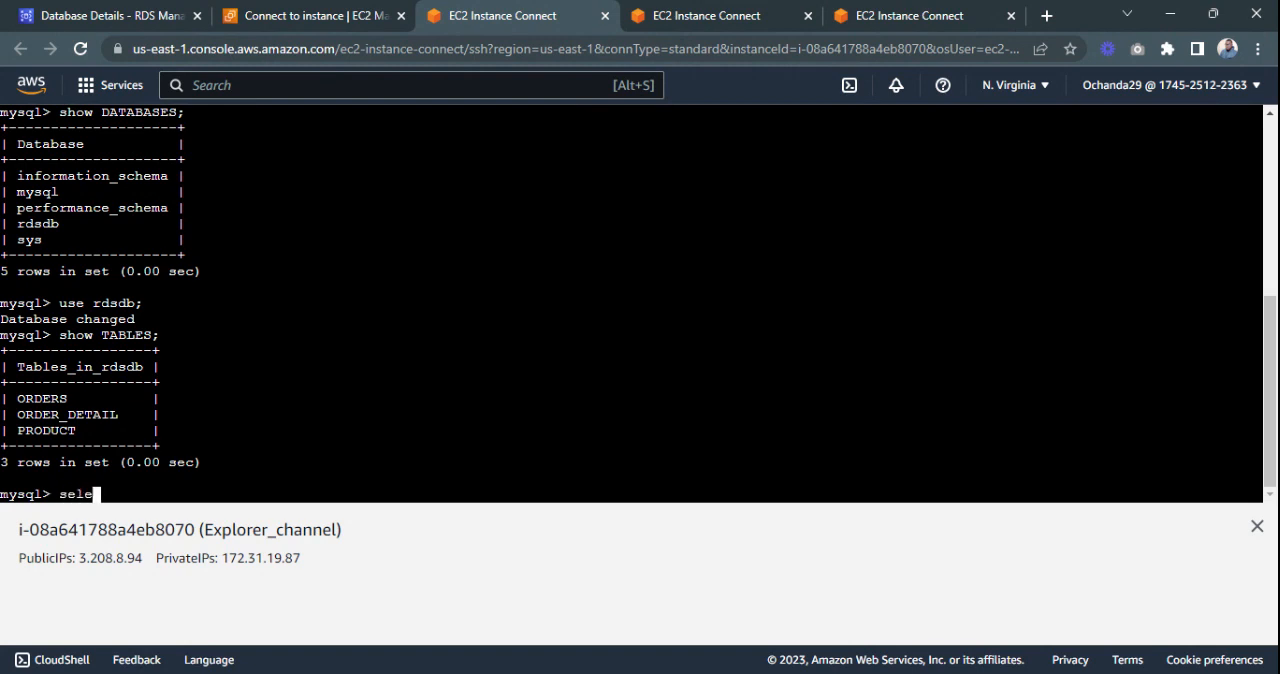
{"action": "type", "text": "ct"}
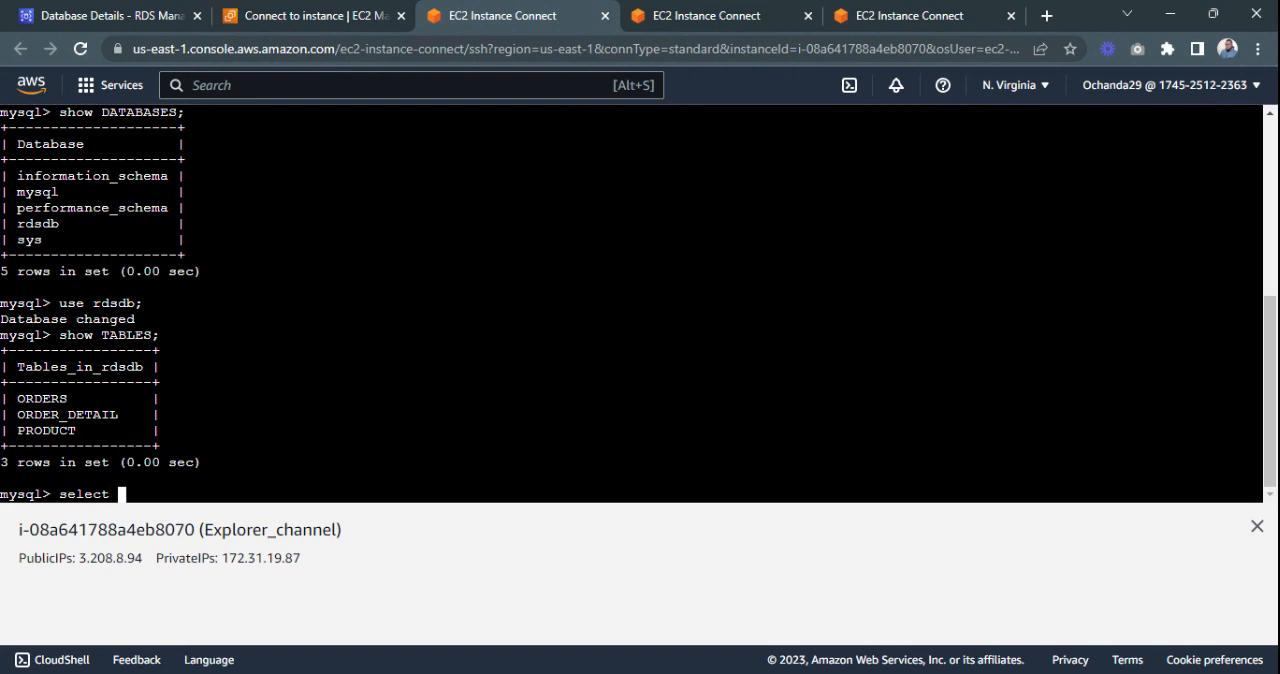
{"action": "type", "text": "*"}
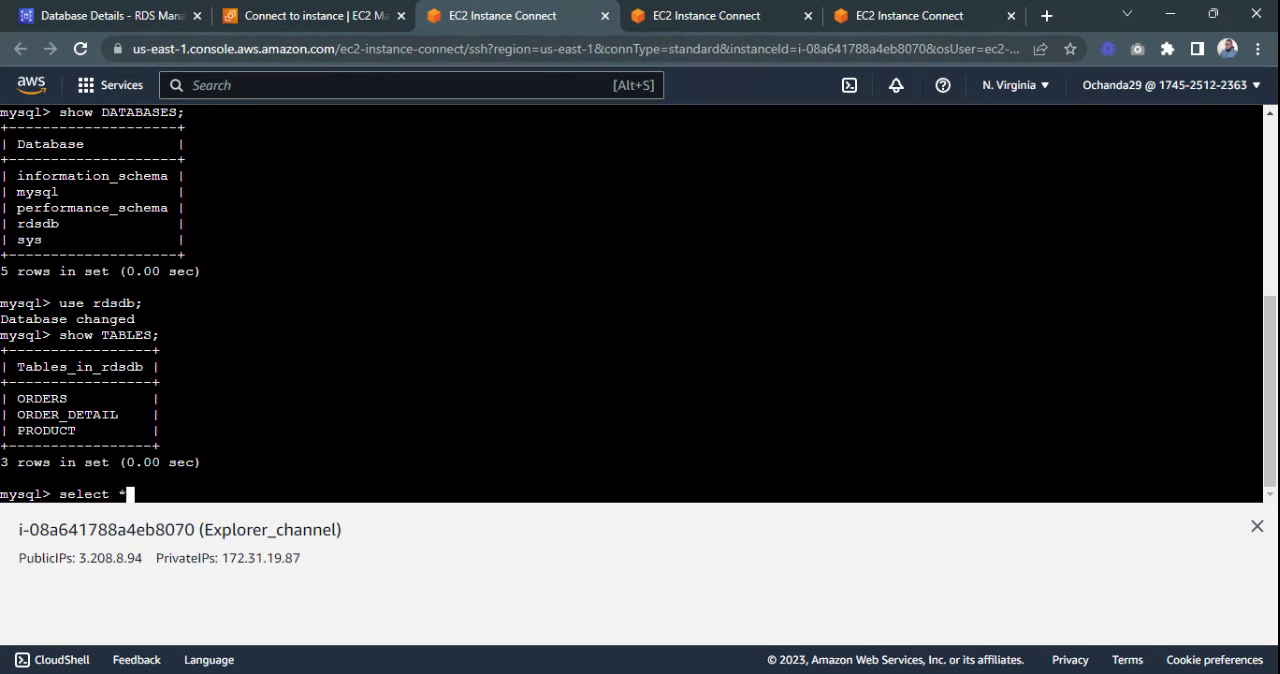
{"action": "type", "text": "FROM O"}
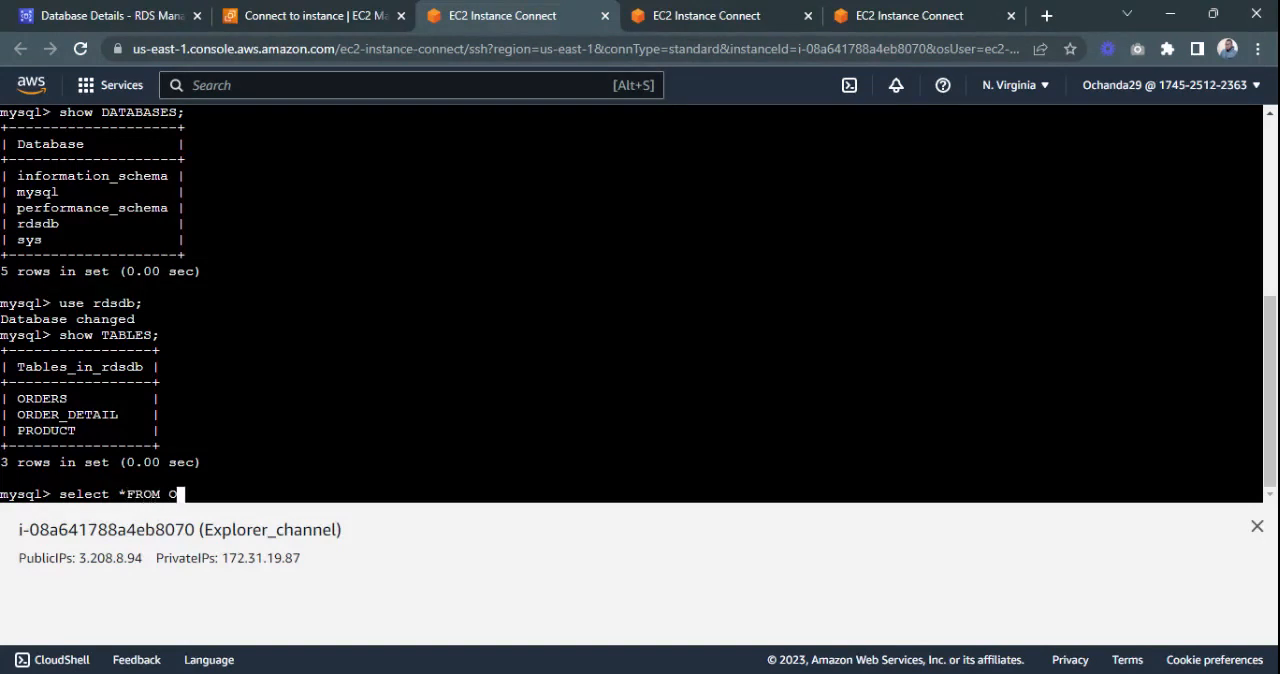
{"action": "type", "text": "RDERS;"}
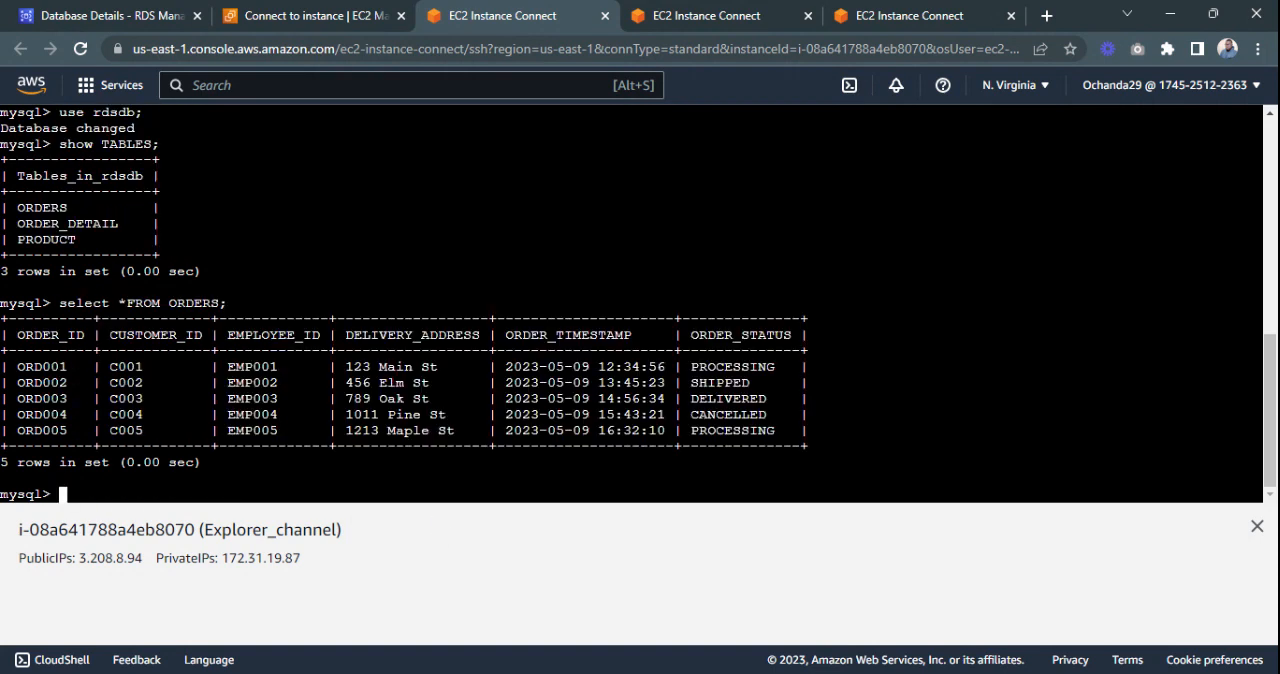
Edit the recalled ORDERS query to select from PRODUCT instead.
{"action": "type", "text": "select *FROM ORDERS;"}
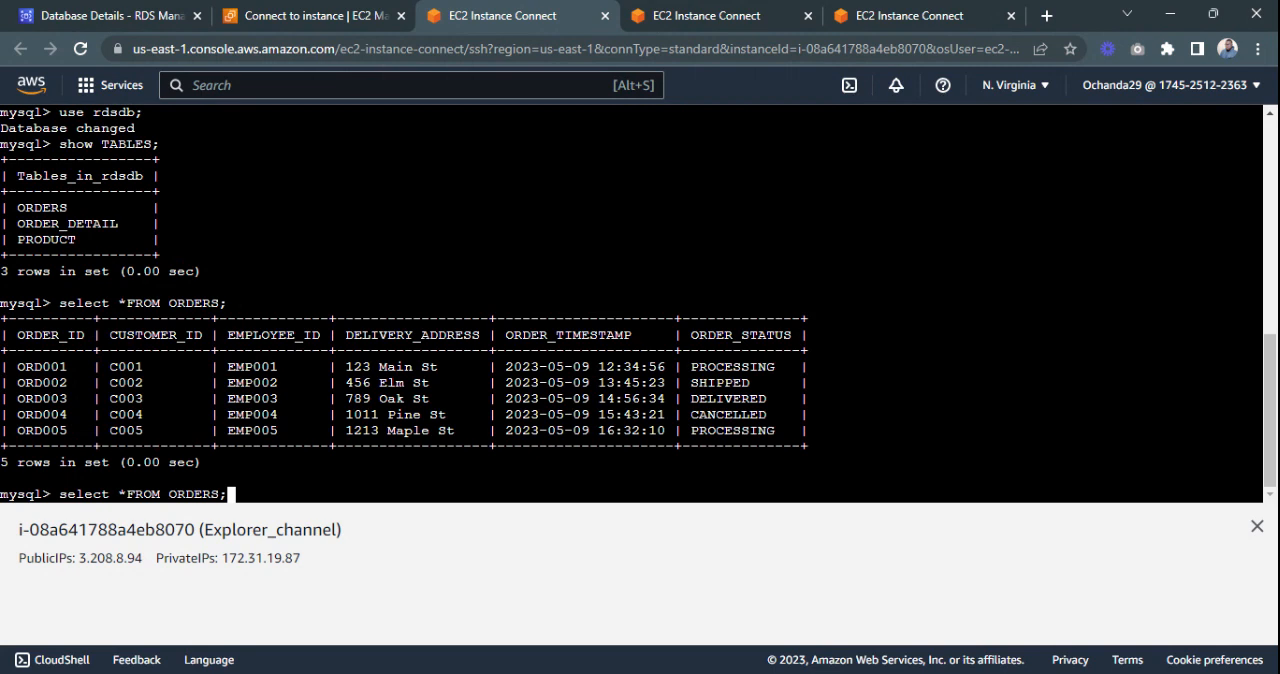
{"action": "key", "text": "BackSpace"}
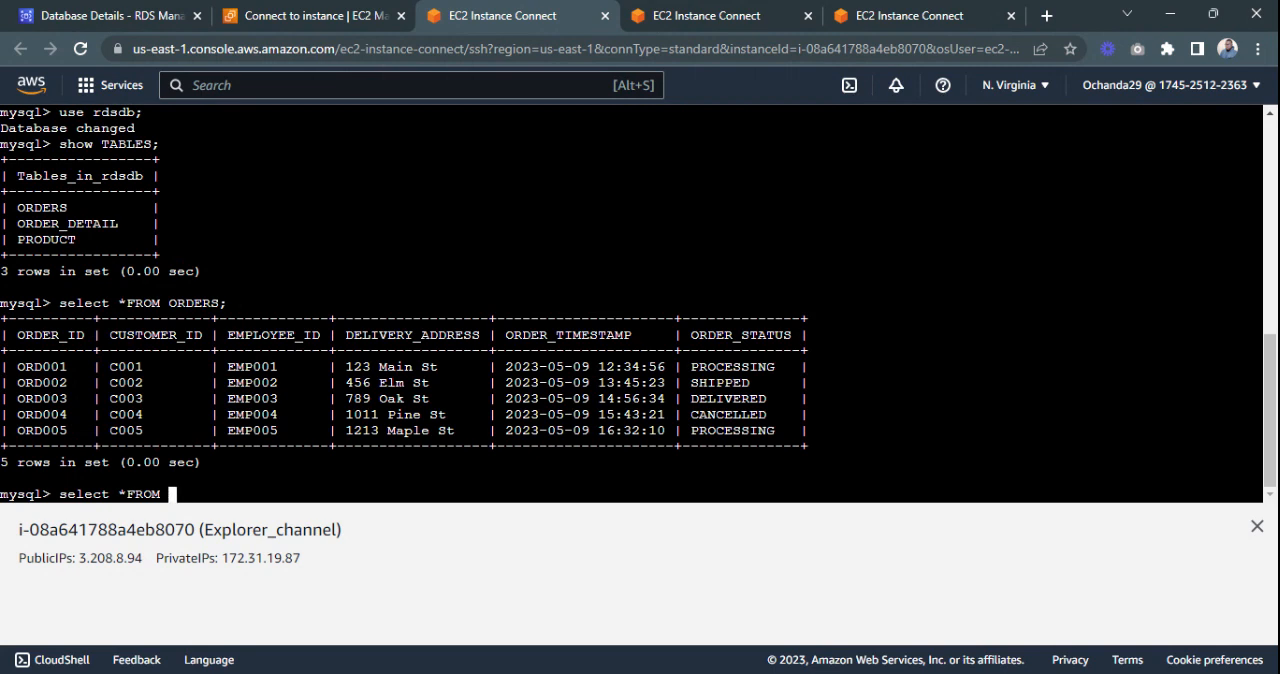
{"action": "type", "text": "PRODUC"}
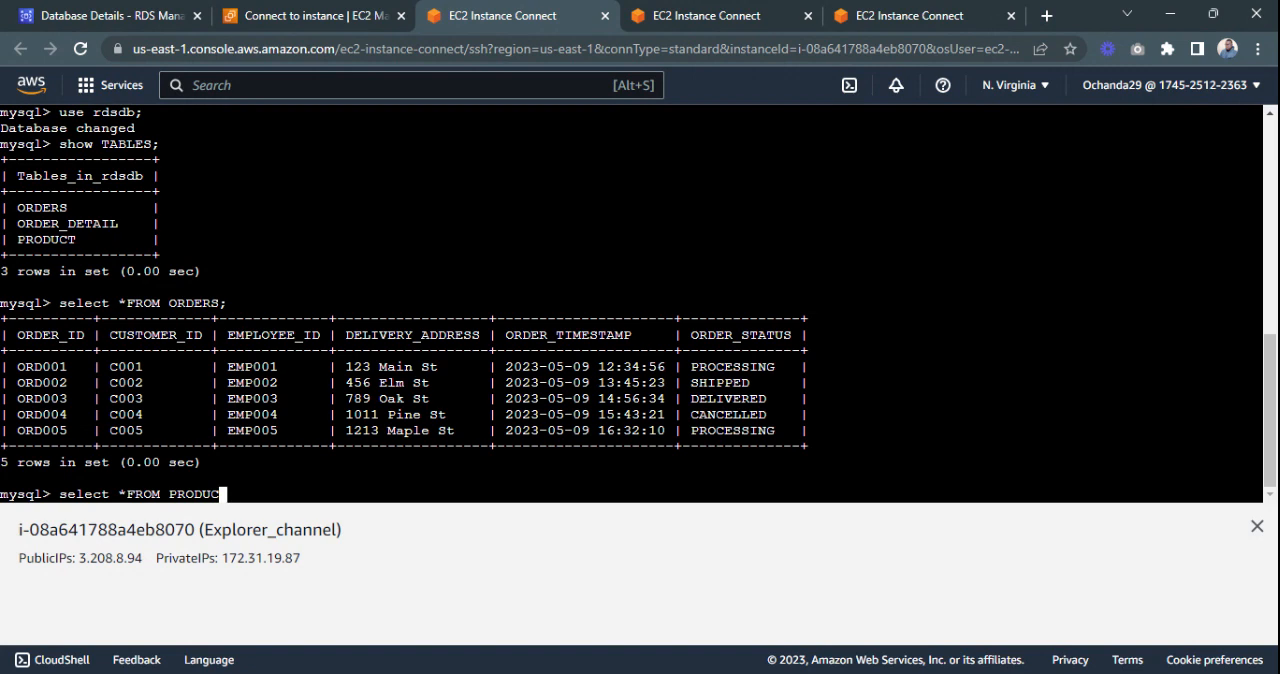